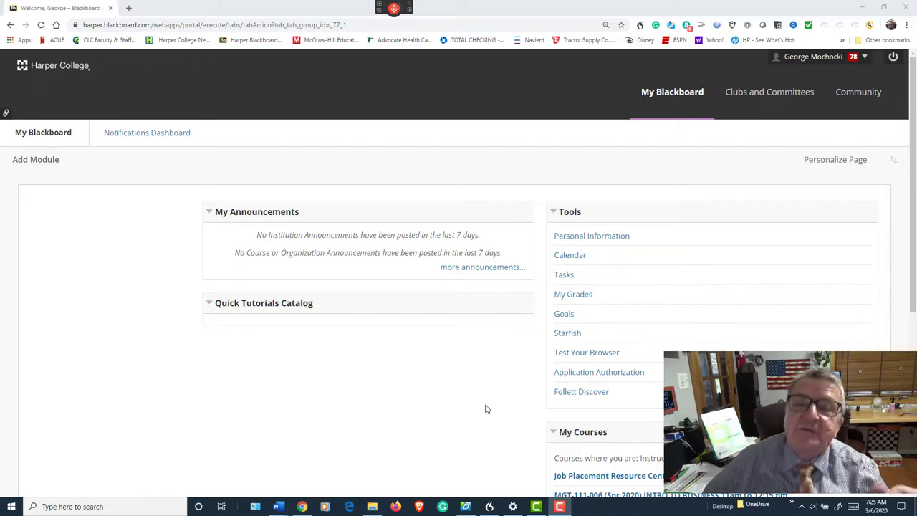
mouse_move(556, 361)
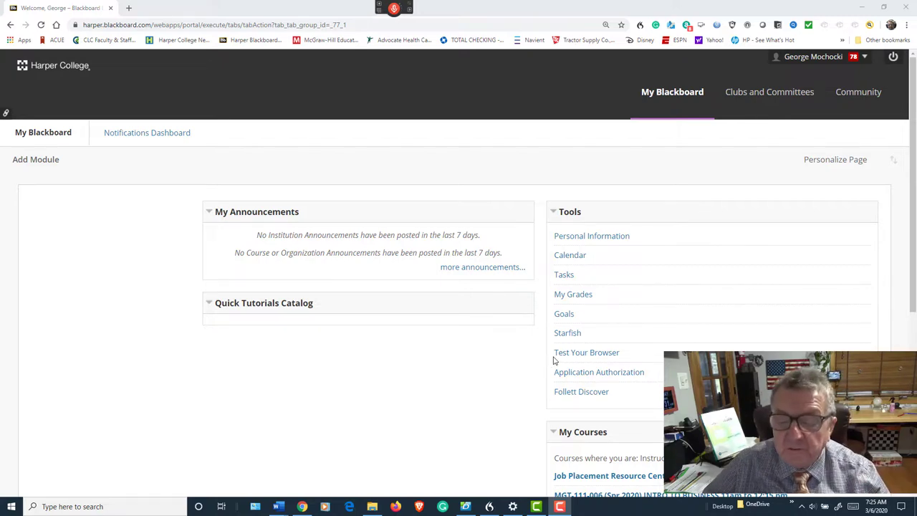
Step: Scroll the My Blackboard page down to the My Courses list
scroll(down, 3)
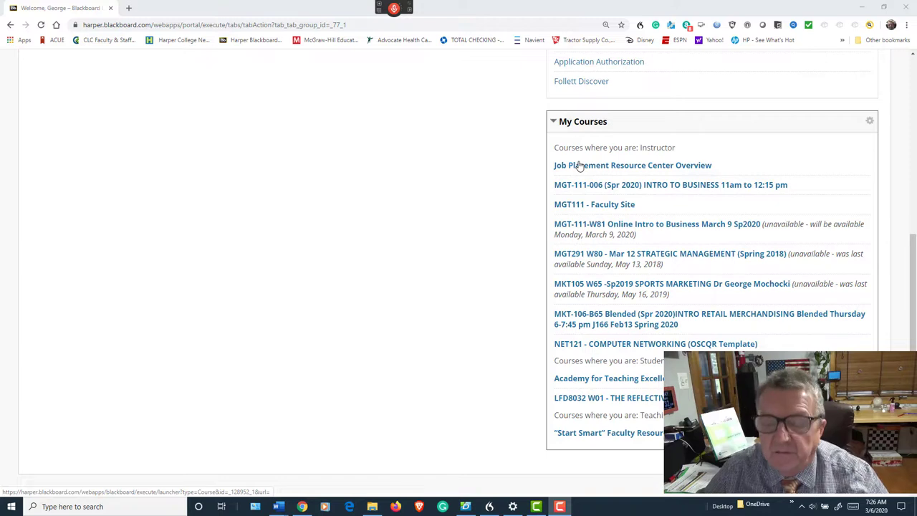
mouse_move(582, 221)
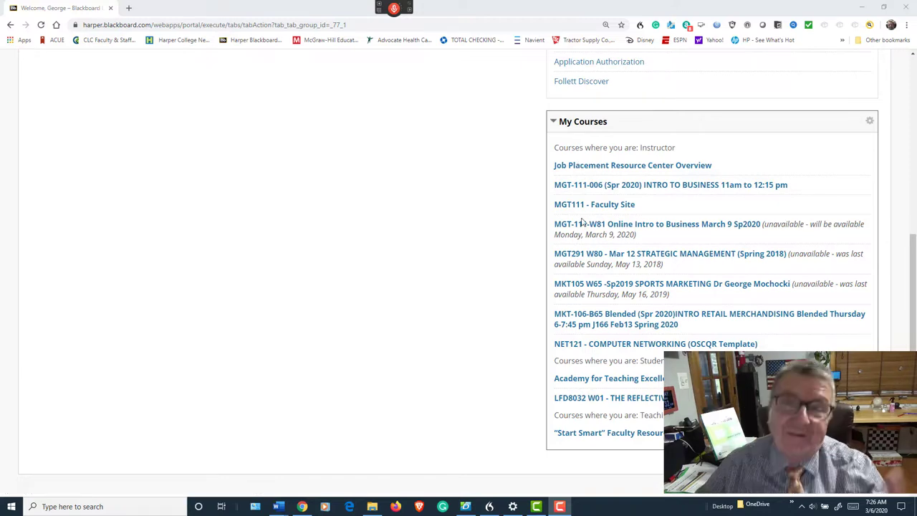
mouse_move(593, 229)
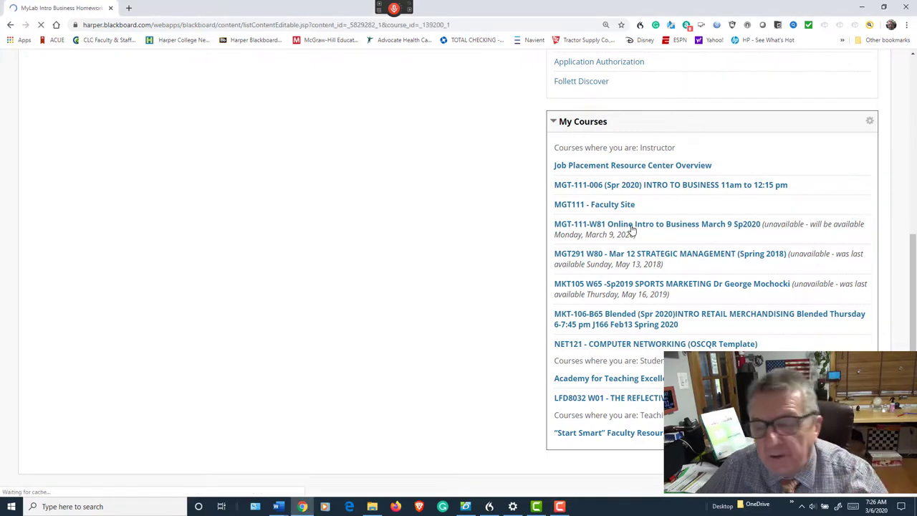
Step: Open the MGT-111-W81 Online Intro to Business March 9 Sp2020 course link
click(657, 224)
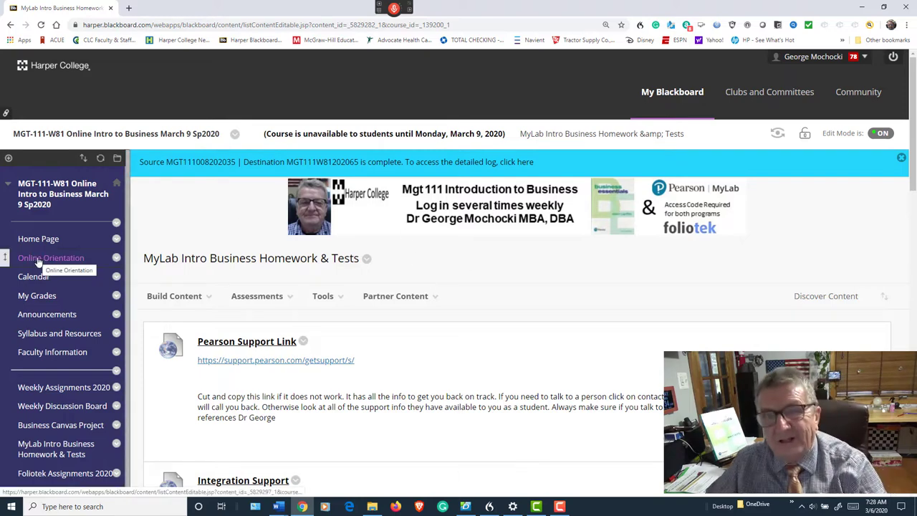
Step: Browse the Online Orientation folders on learning online, technology skills and using Blackboard
click(51, 258)
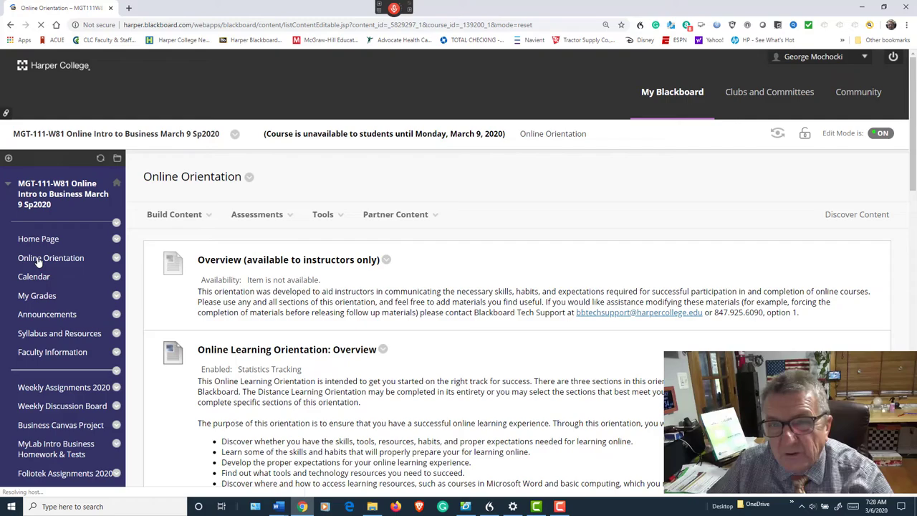
scroll(down, 3)
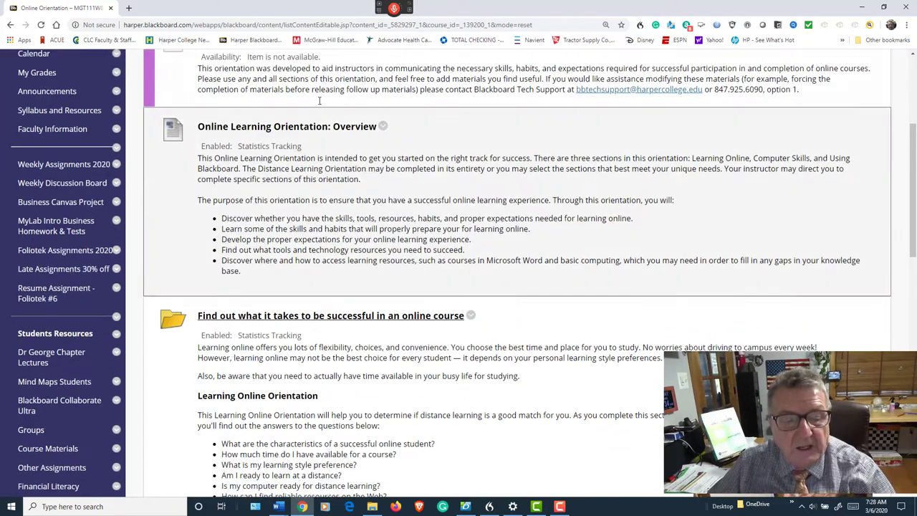
scroll(down, 3)
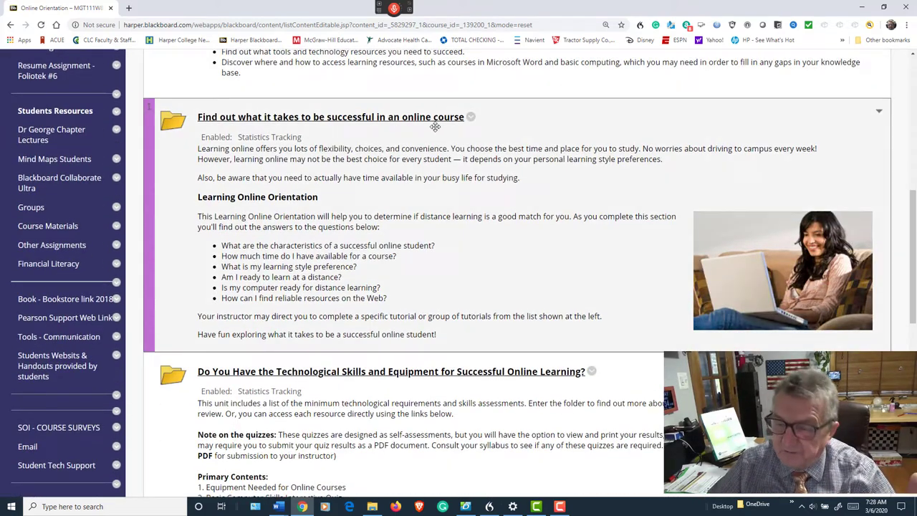
scroll(down, 3)
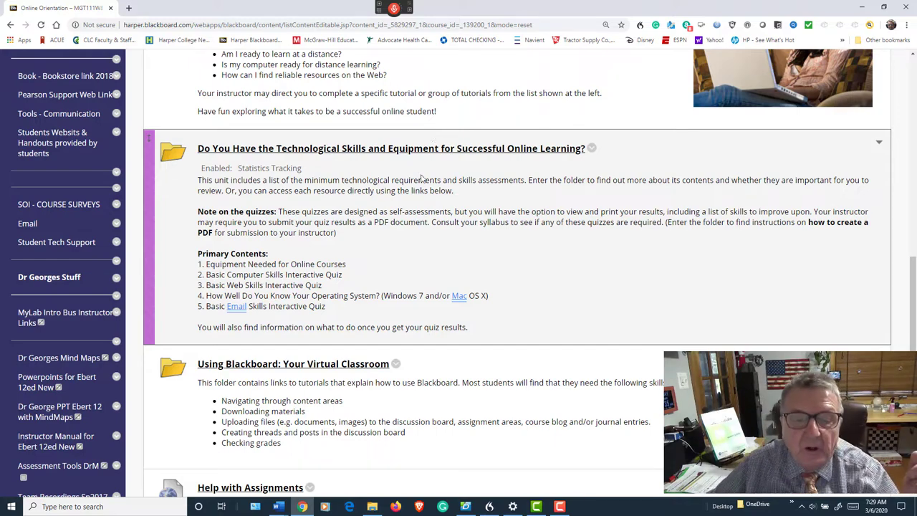
scroll(up, 3)
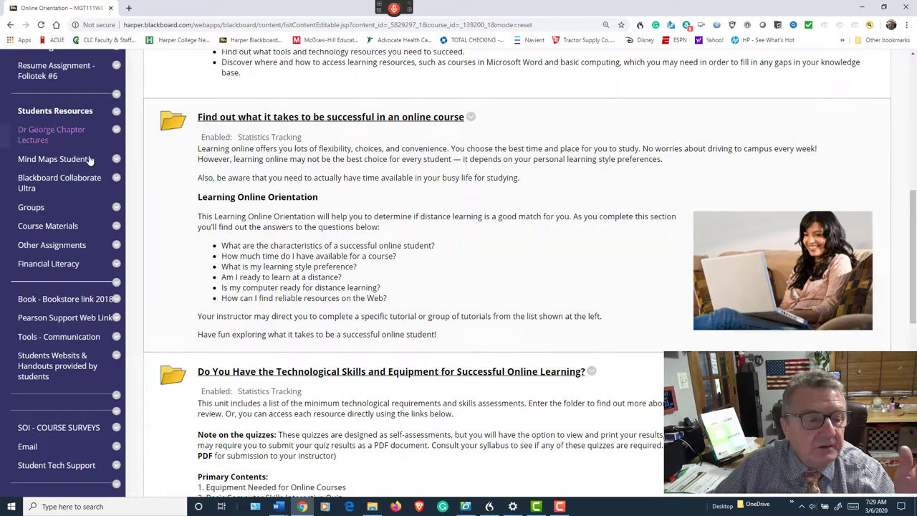
mouse_move(59, 183)
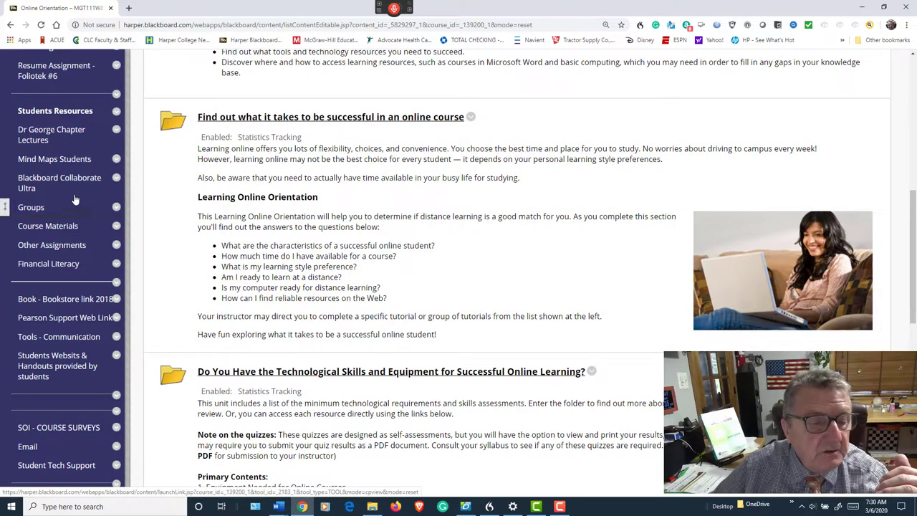
Step: Go to Weekly Assignments 2020 from the course menu
scroll(up, 3)
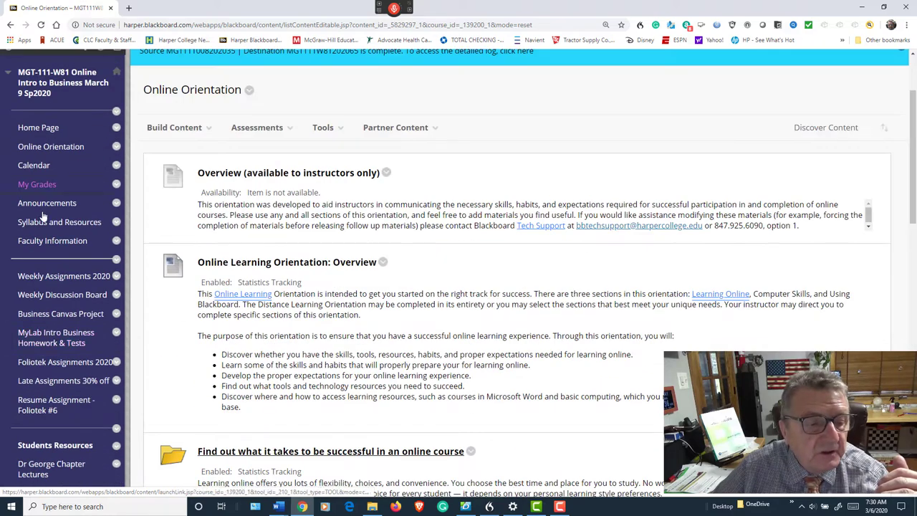
mouse_move(34, 165)
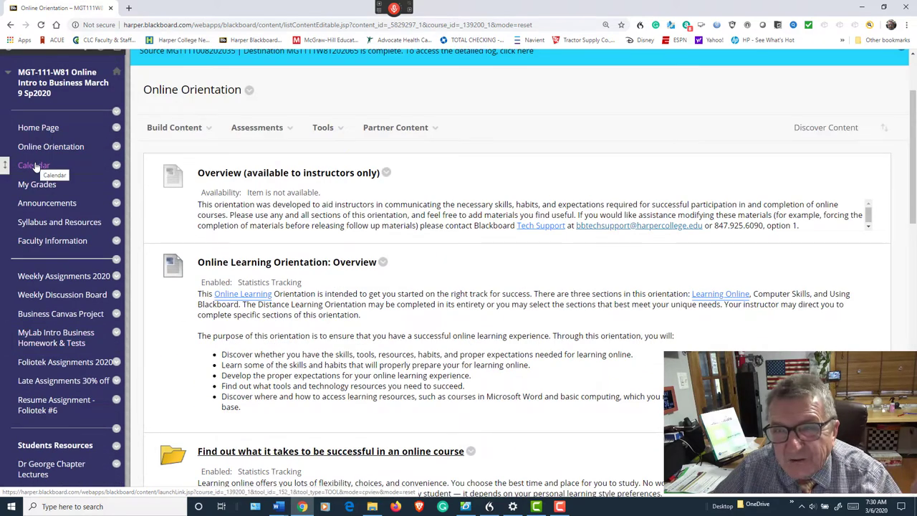
mouse_move(57, 222)
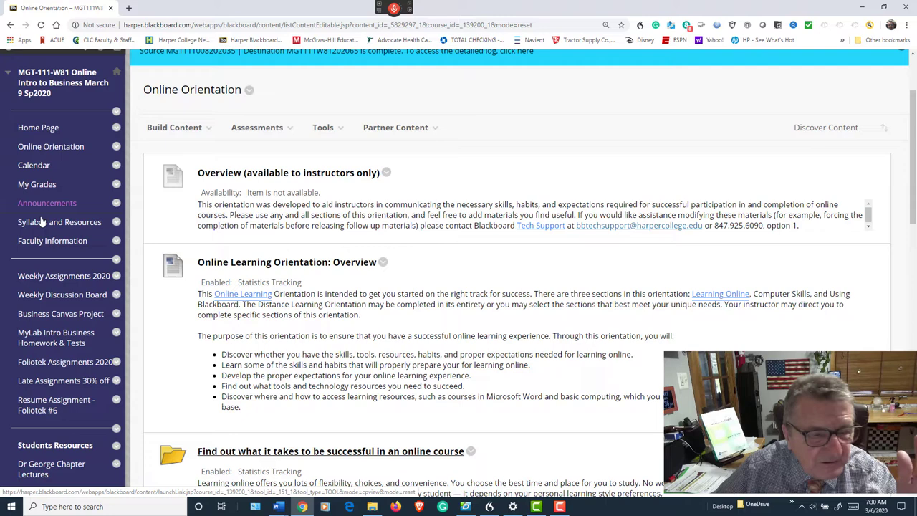
mouse_move(60, 222)
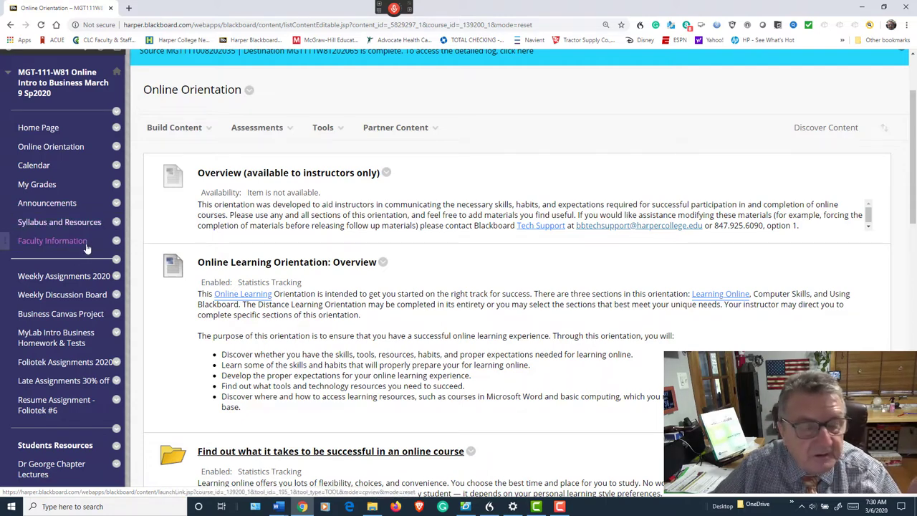
mouse_move(75, 281)
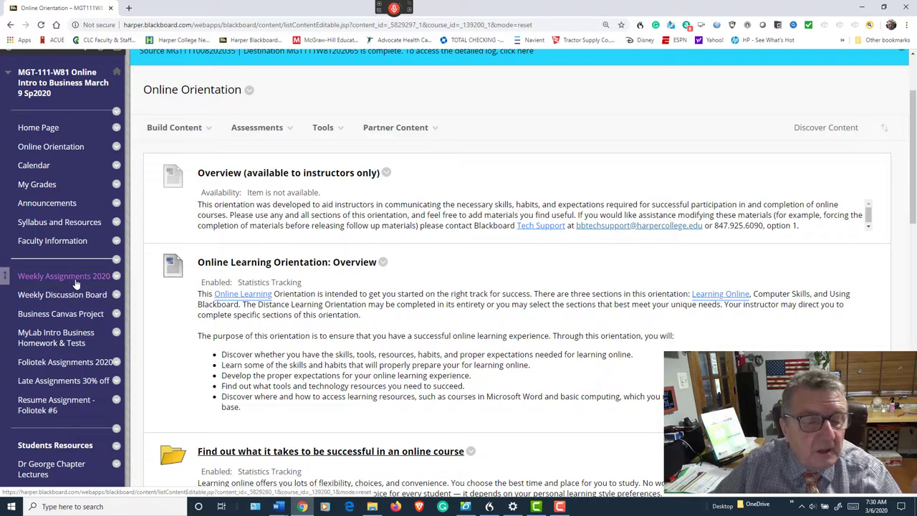
mouse_move(61, 295)
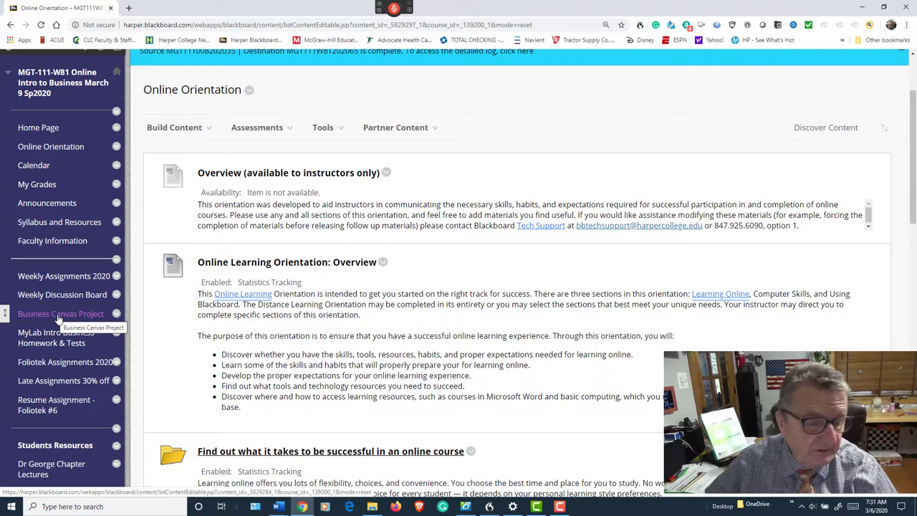
scroll(down, 3)
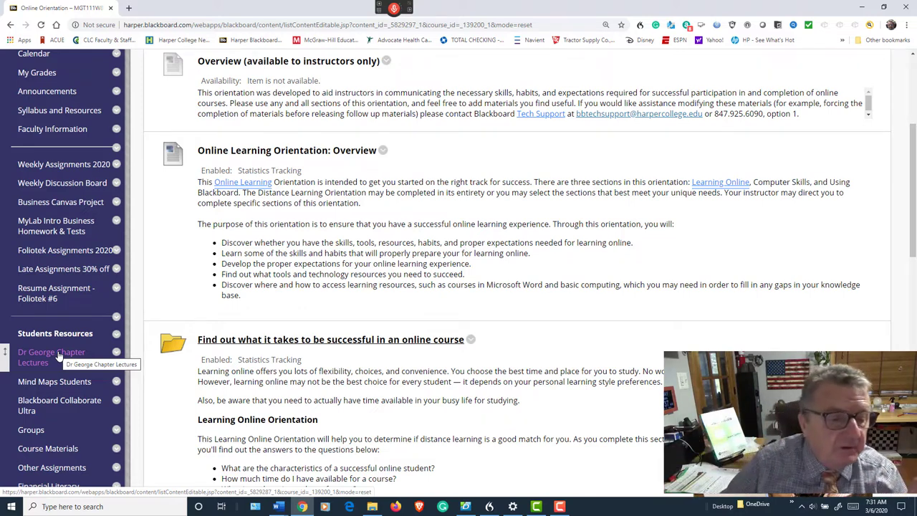
mouse_move(64, 165)
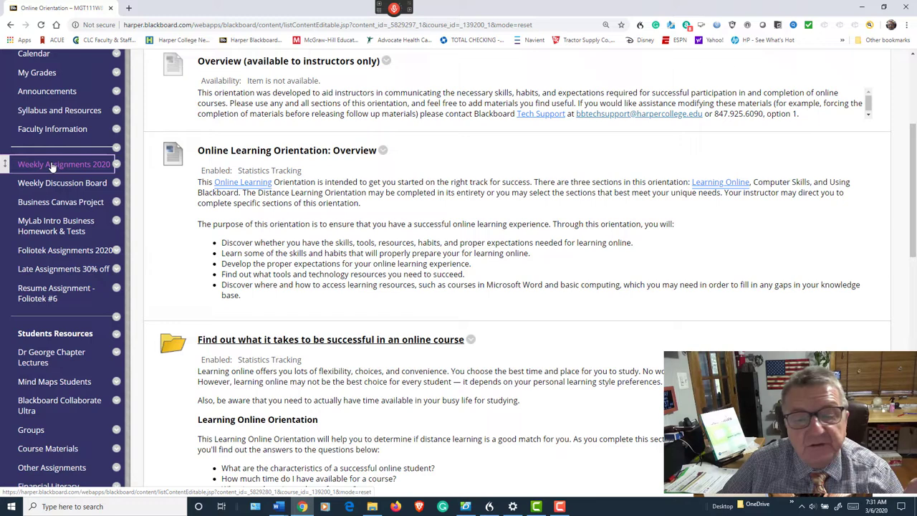
click(64, 164)
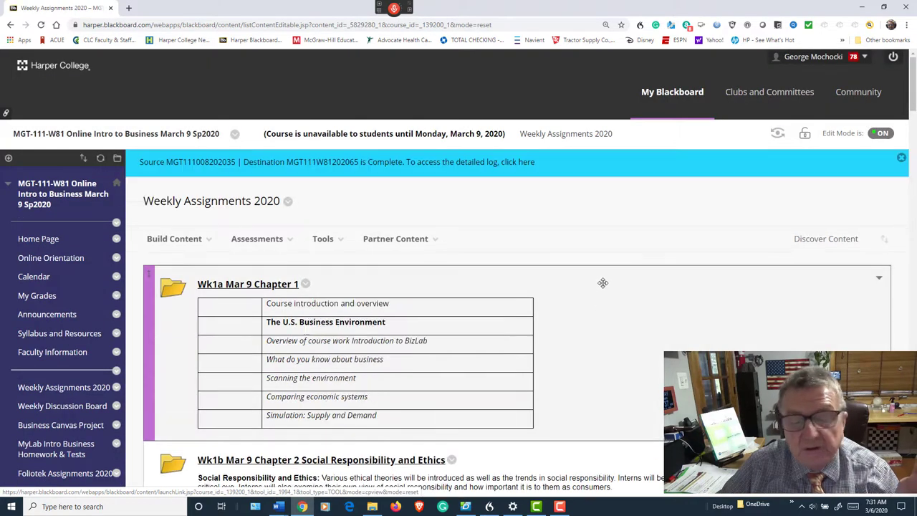
mouse_move(778, 134)
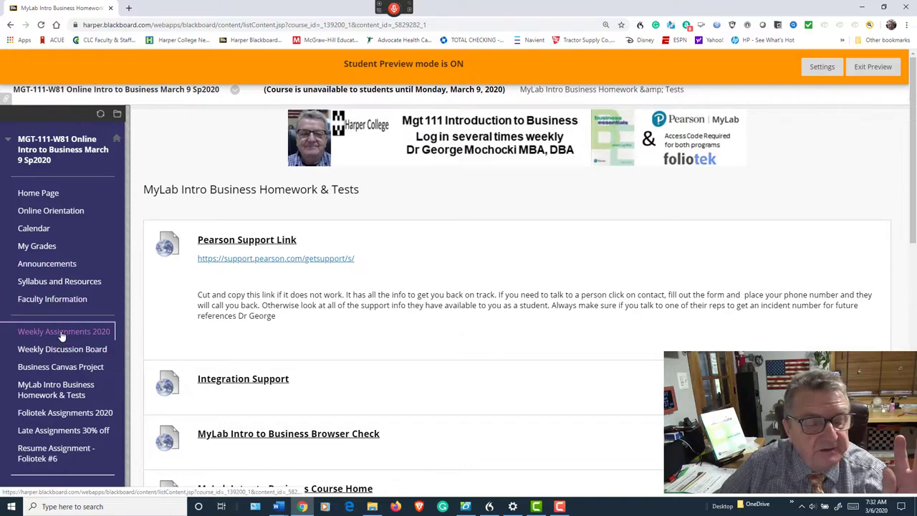
Step: In Student Preview, open the Wk1a Mar 9 Chapter 1 folder in Weekly Assignments 2020
click(64, 331)
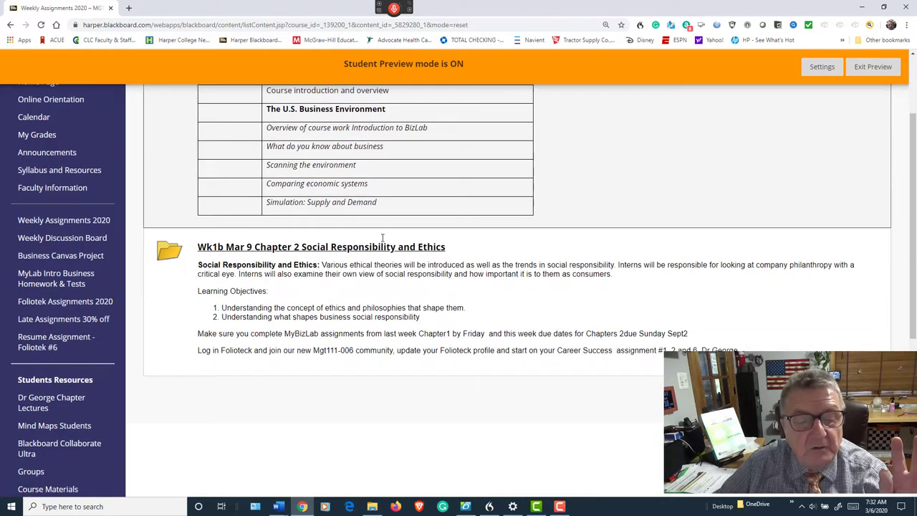
scroll(up, 3)
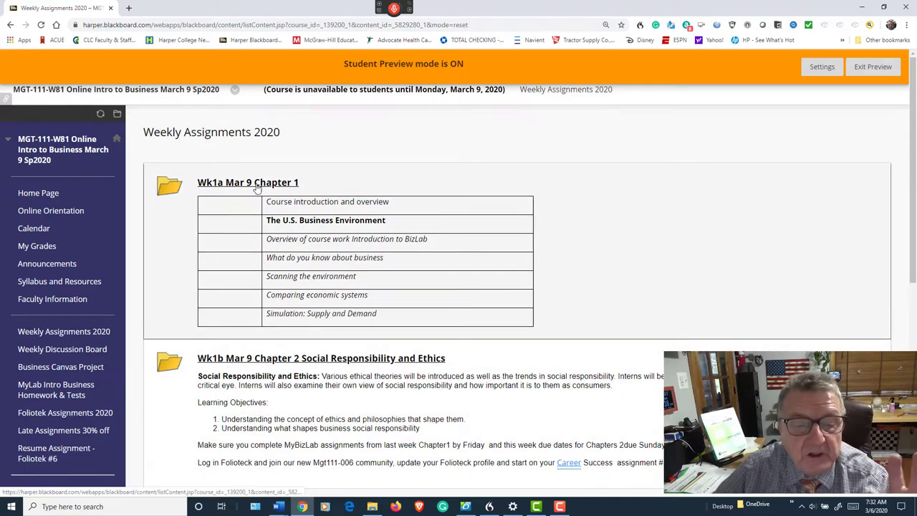
click(247, 182)
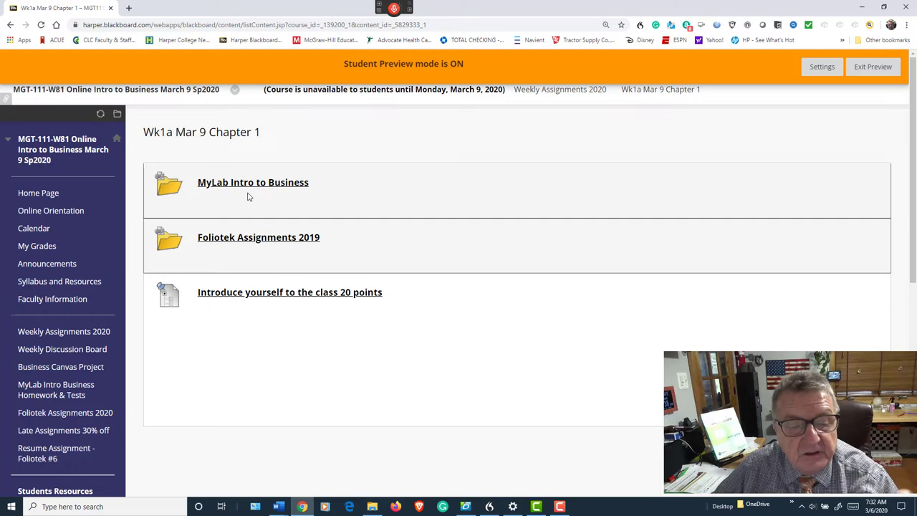
mouse_move(237, 185)
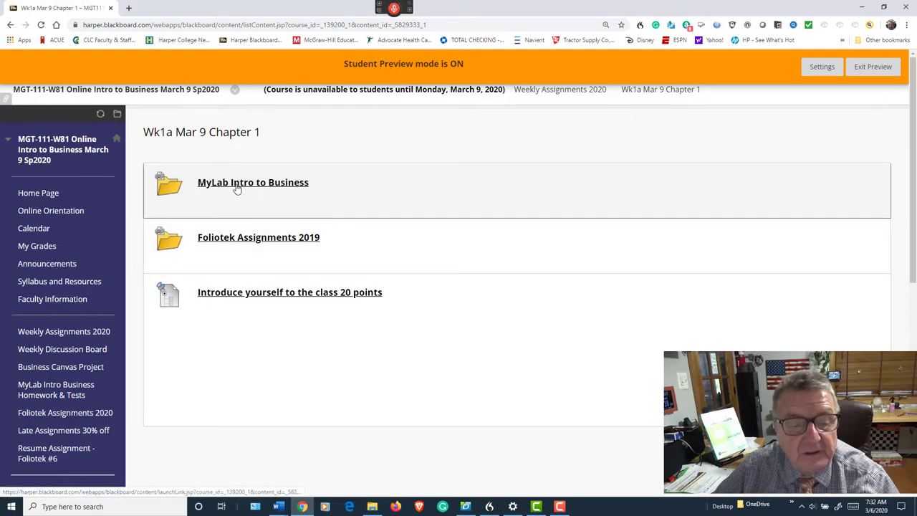
mouse_move(242, 185)
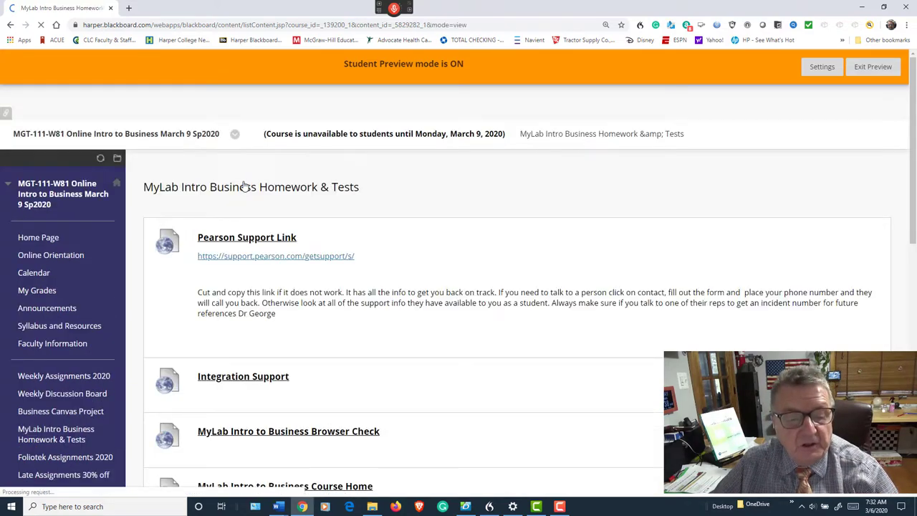
scroll(down, 3)
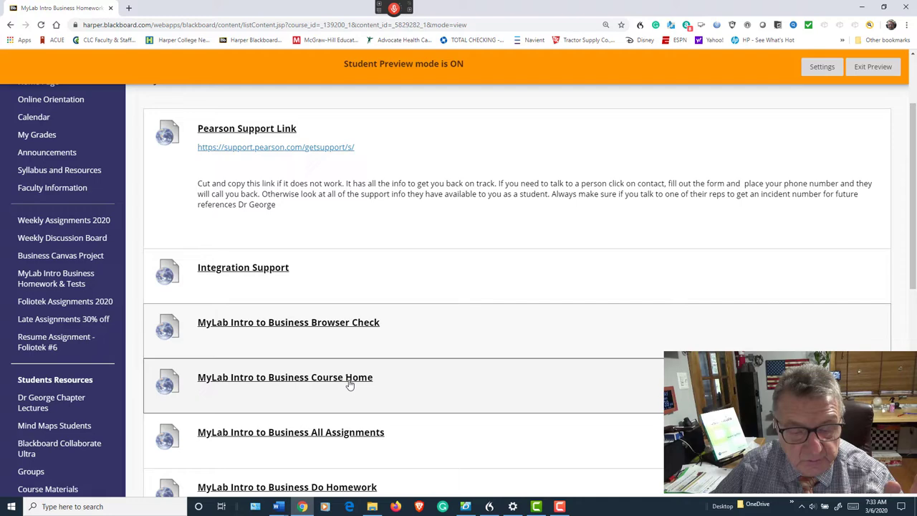
scroll(down, 3)
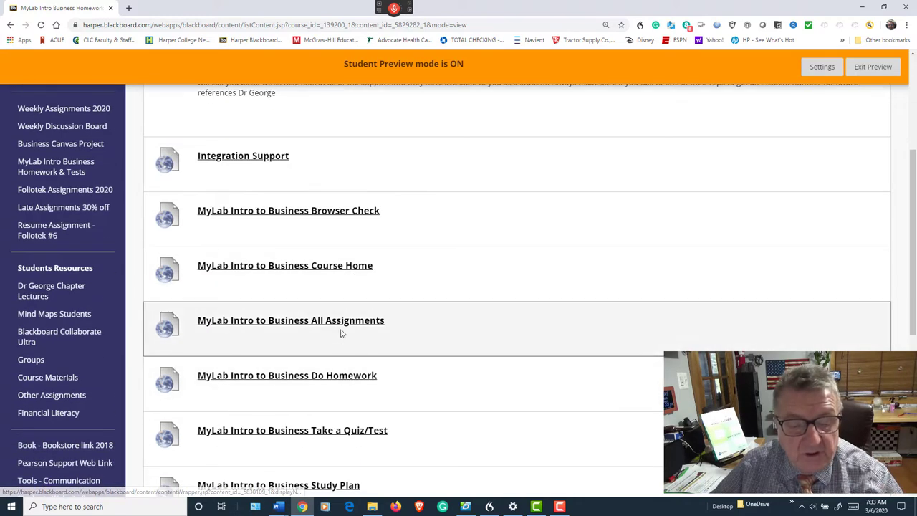
mouse_move(321, 387)
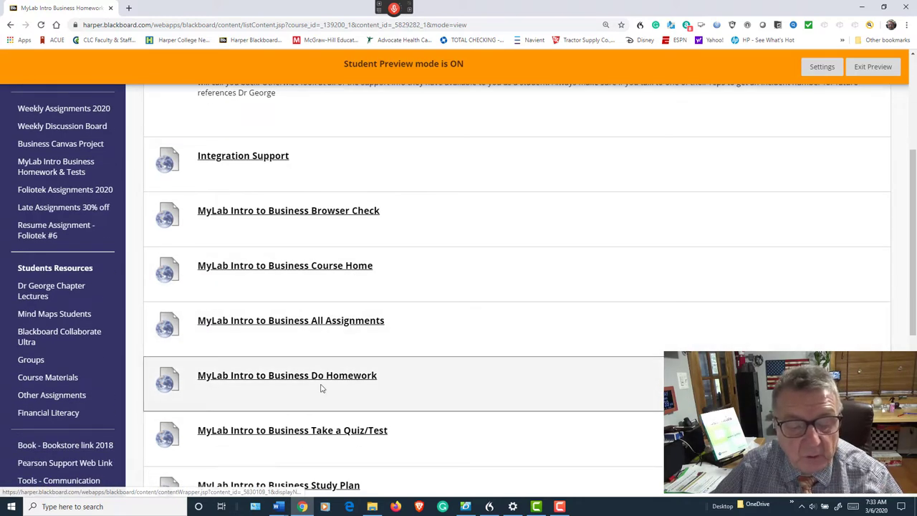
scroll(down, 3)
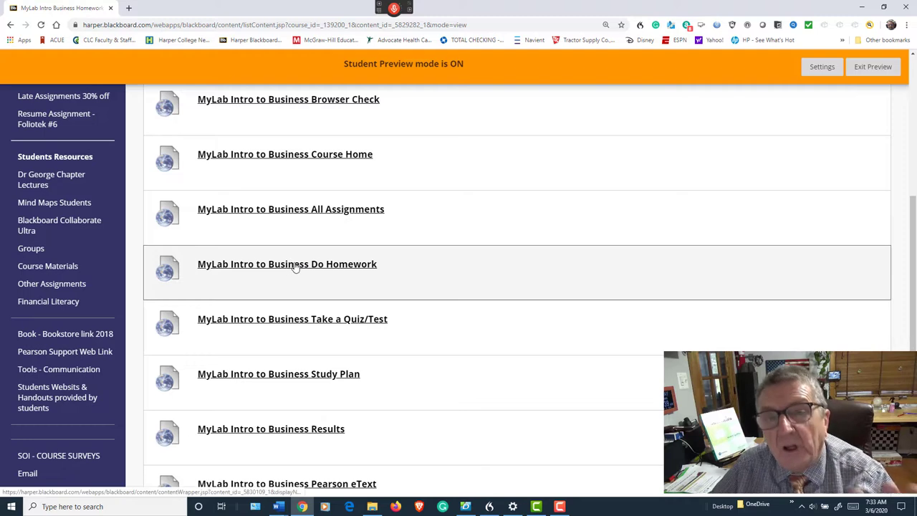
mouse_move(289, 256)
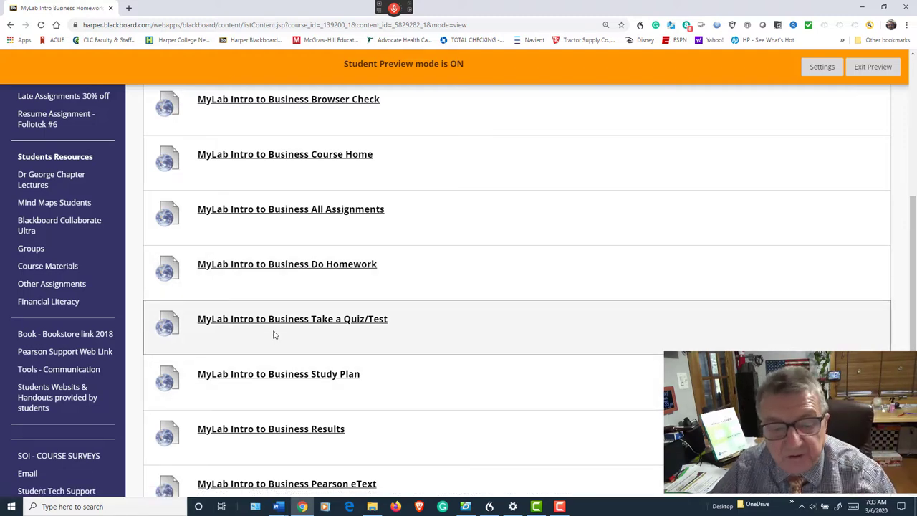
mouse_move(303, 270)
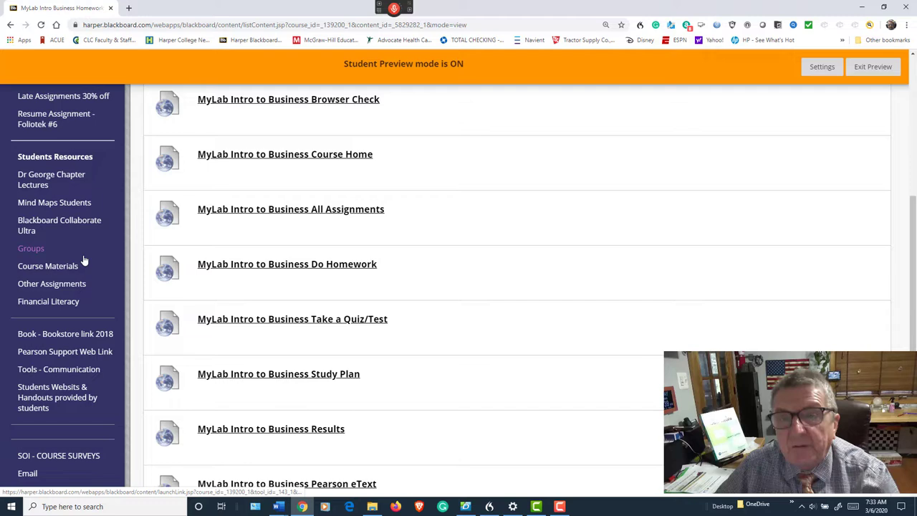
mouse_move(91, 247)
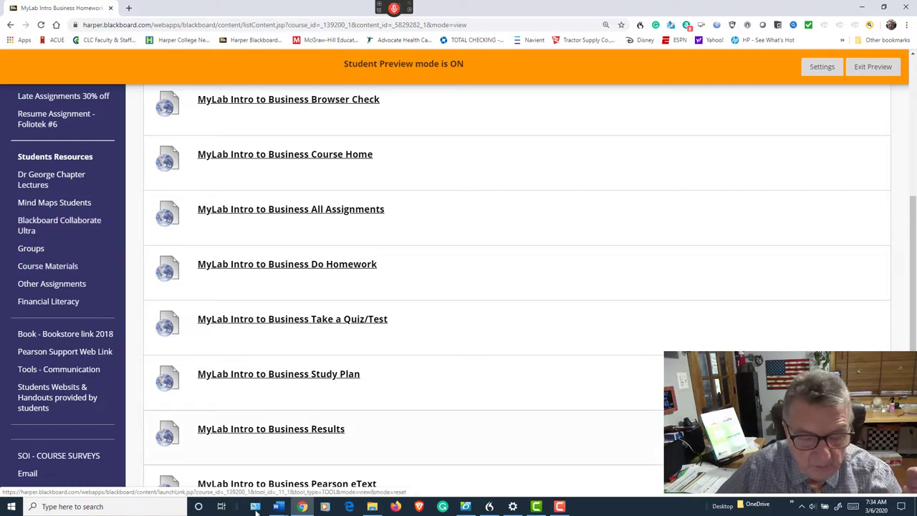
mouse_move(278, 507)
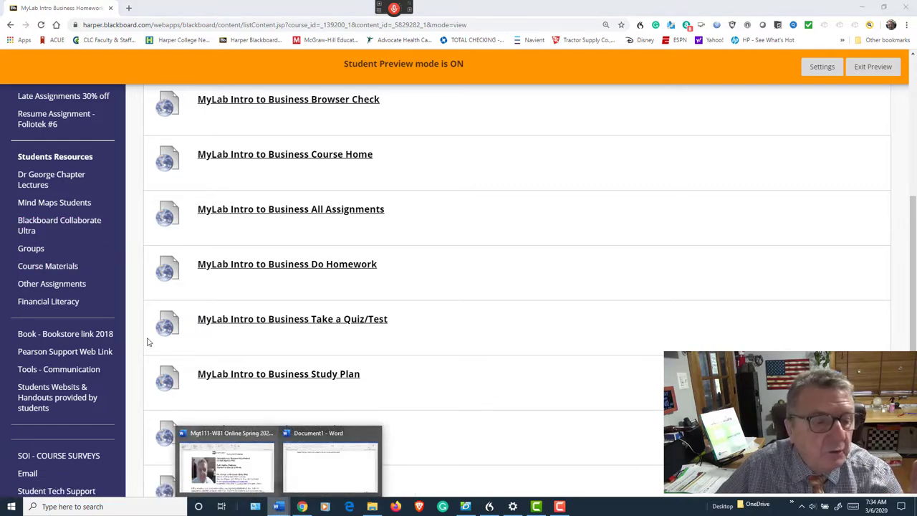
Step: Download the course syllabus PDF from Syllabus and Resources into Downloads
scroll(up, 3)
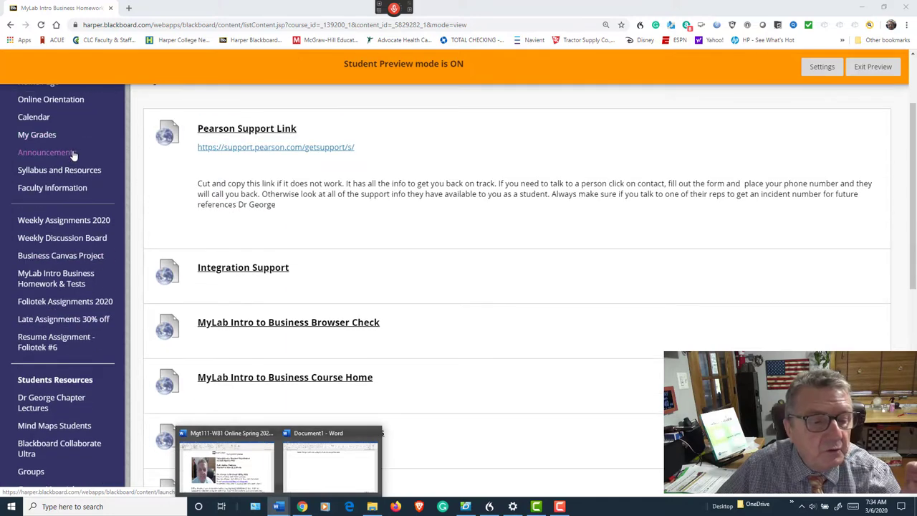
mouse_move(58, 169)
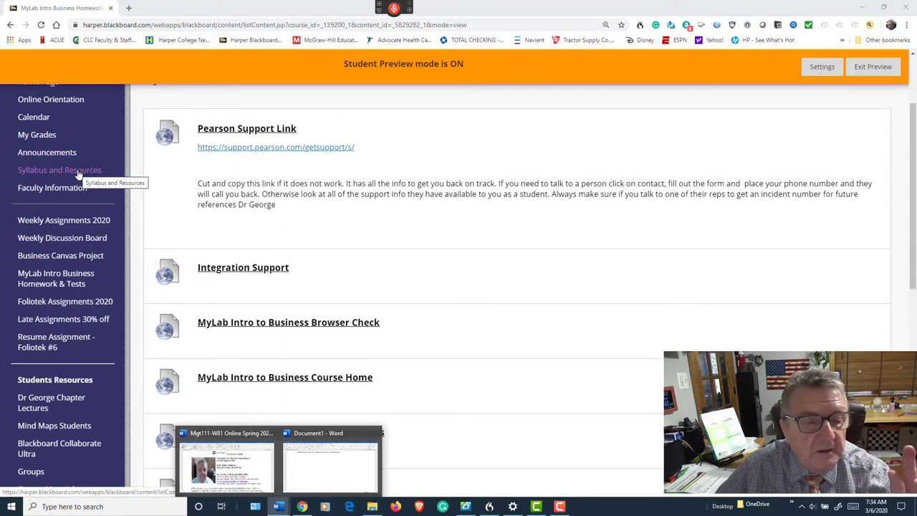
click(59, 170)
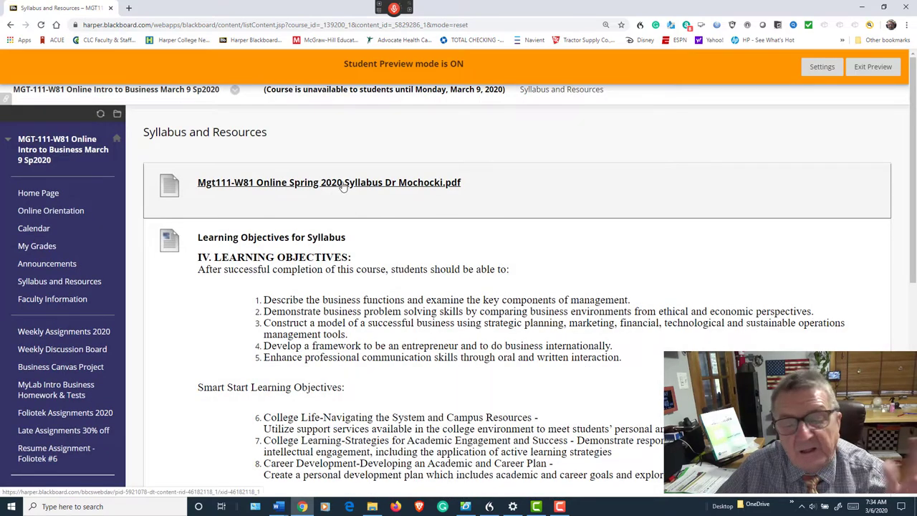
click(329, 182)
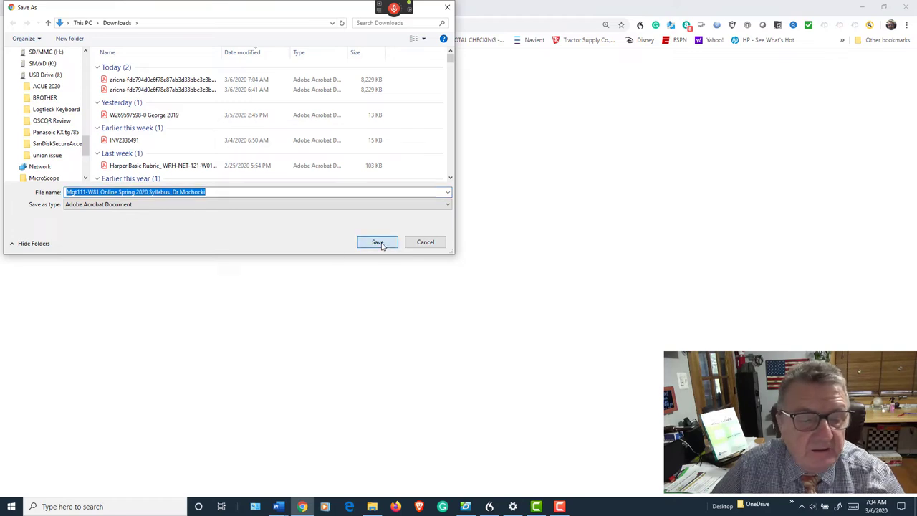
click(378, 242)
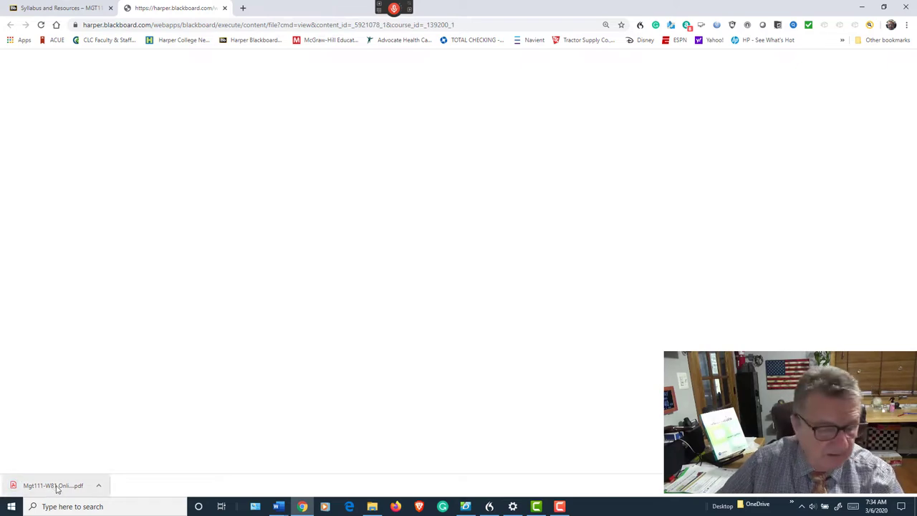
Step: Open the downloaded syllabus PDF from Chrome's download bar
click(53, 486)
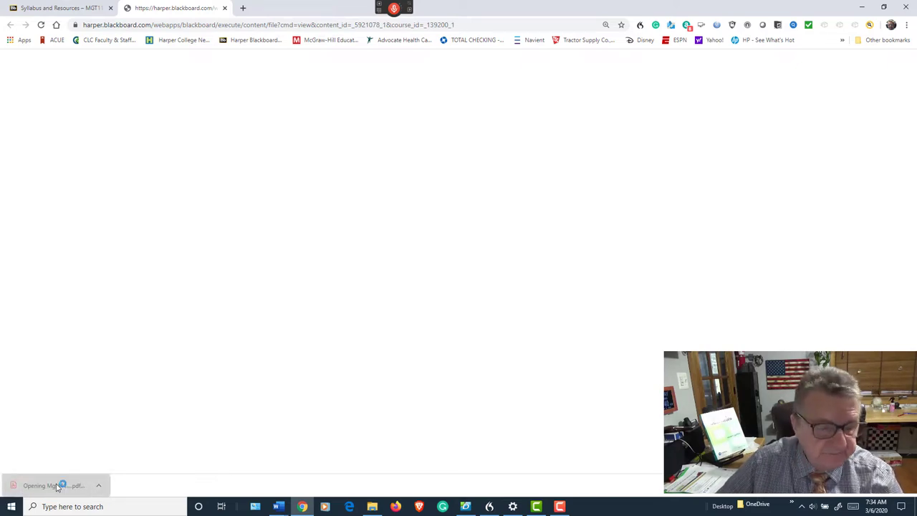
mouse_move(136, 352)
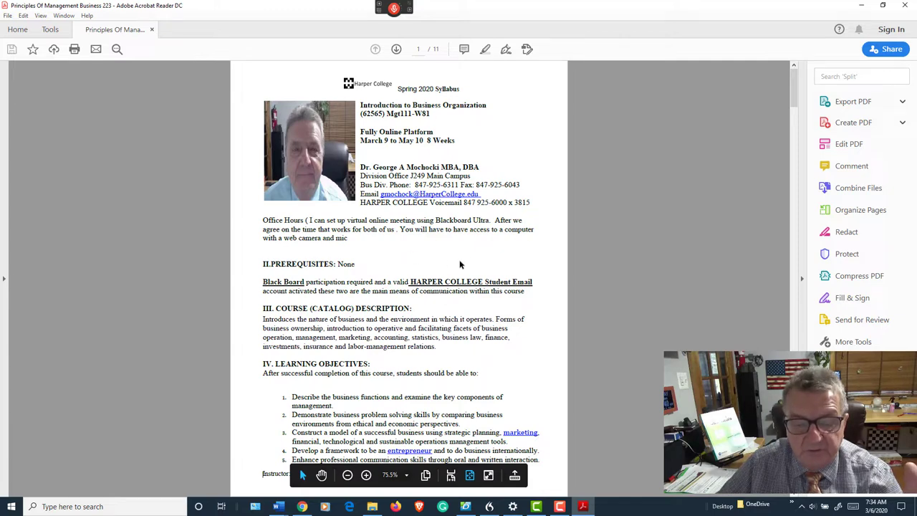
Step: Scroll the syllabus PDF, then switch to the Spring 2020 Syllabus in Word
scroll(down, 3)
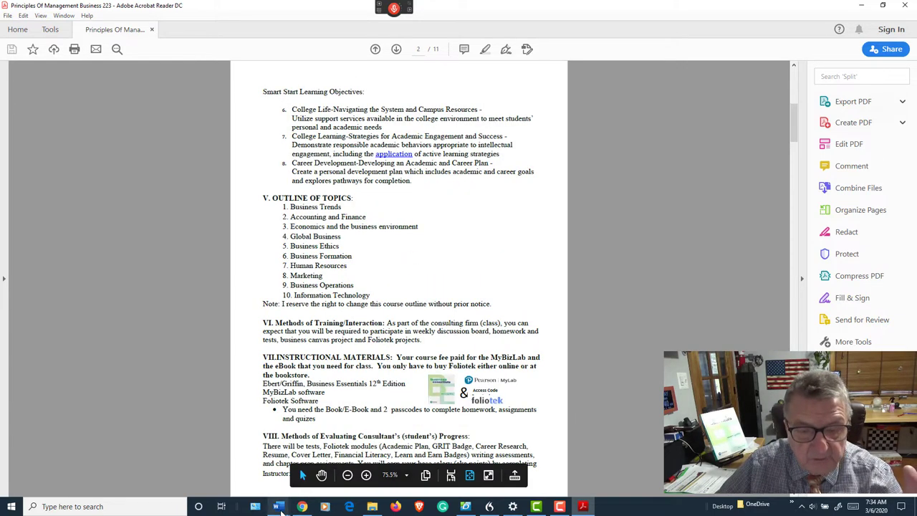
click(278, 507)
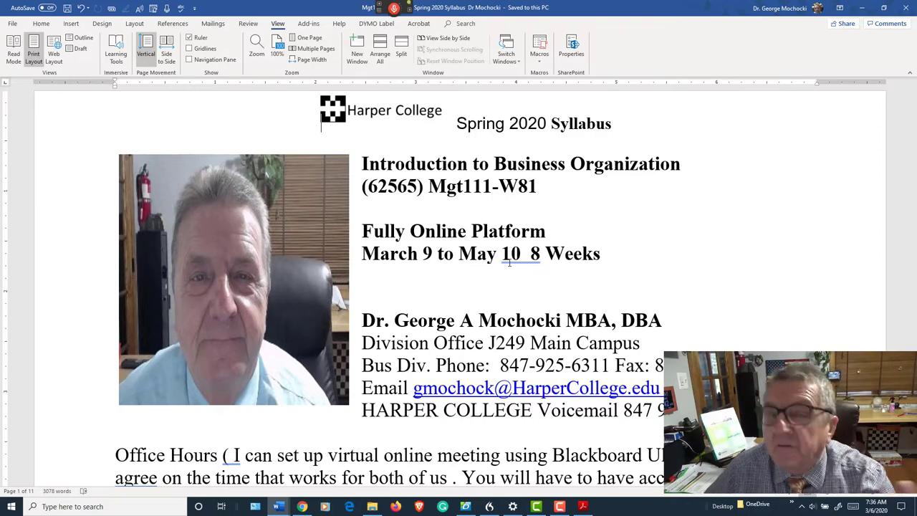
Step: Read the syllabus topic outline, materials and Methods of Evaluating Consultant's Progress sections
scroll(down, 3)
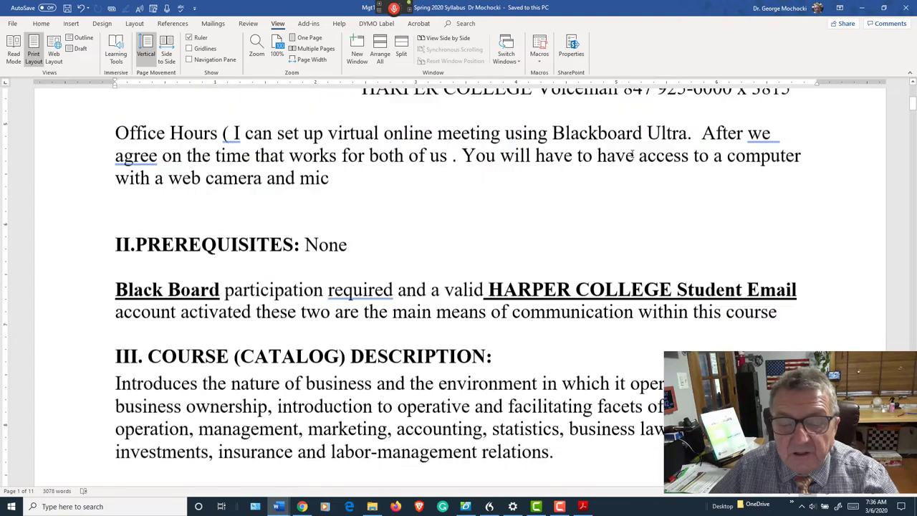
scroll(down, 3)
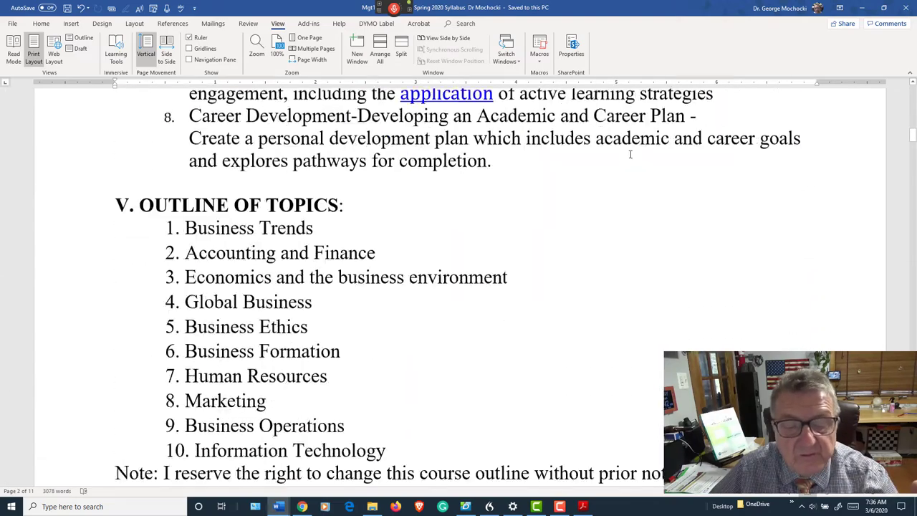
scroll(down, 3)
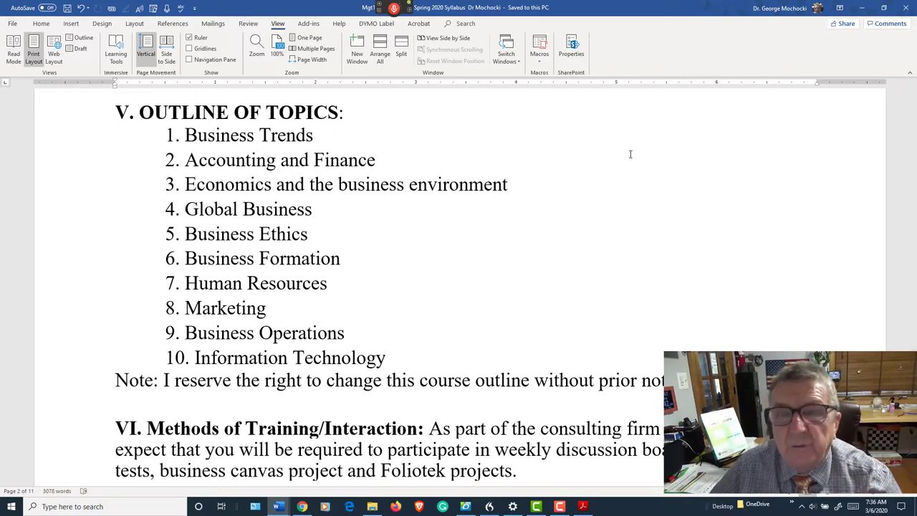
scroll(down, 3)
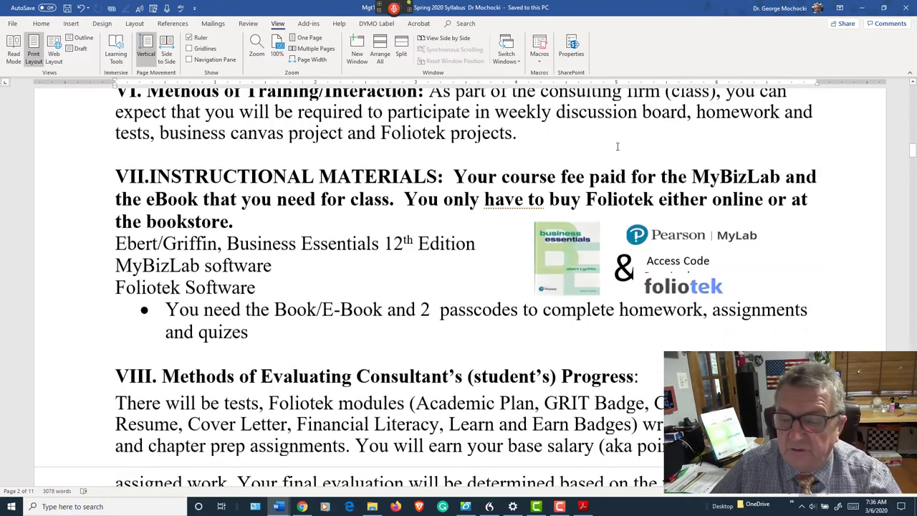
scroll(down, 3)
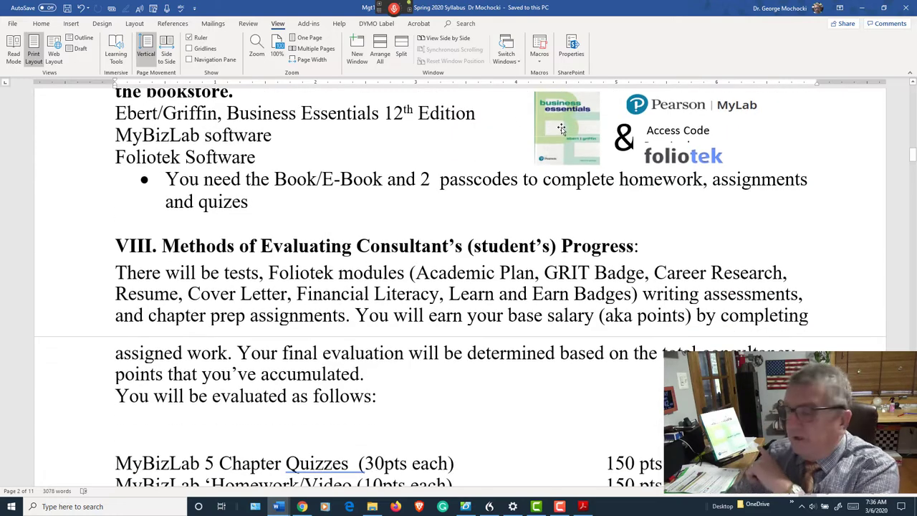
mouse_move(537, 121)
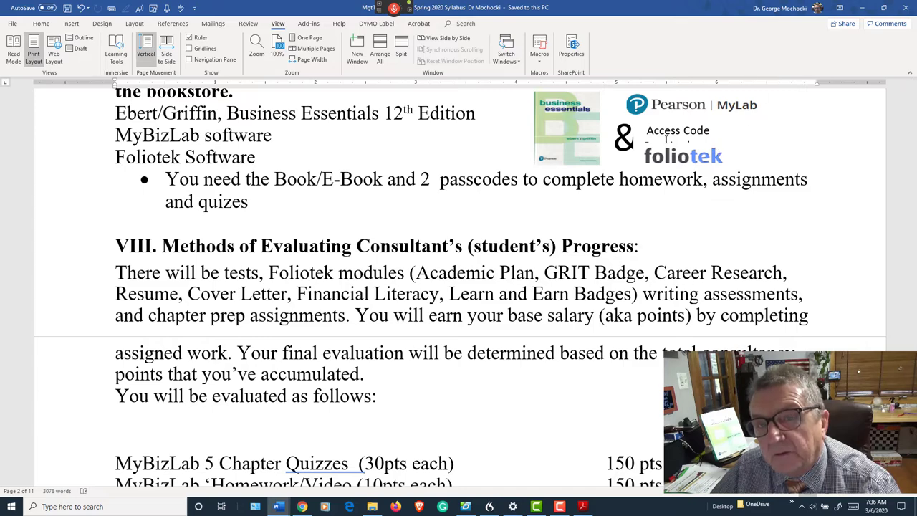
scroll(down, 3)
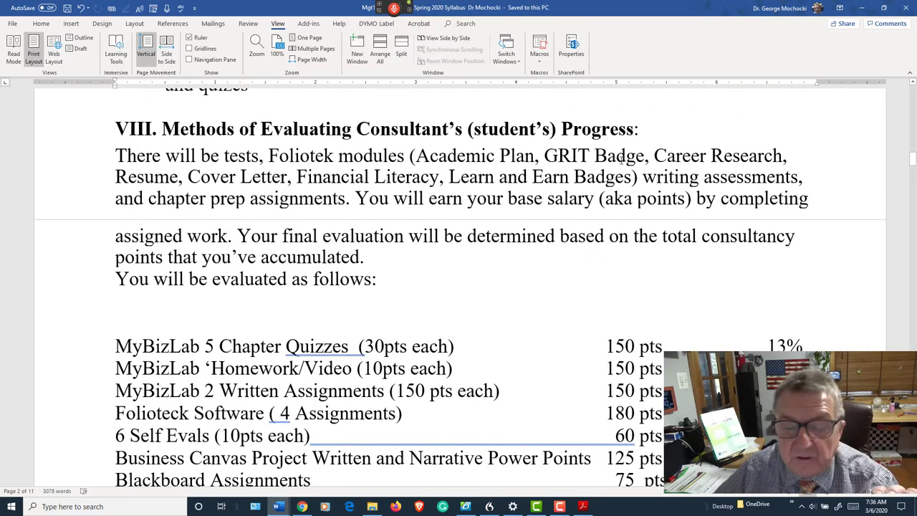
scroll(up, 3)
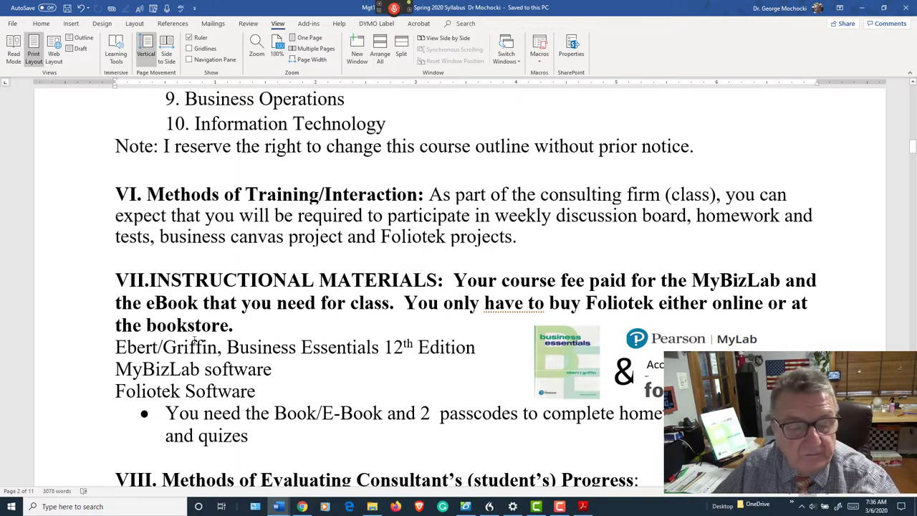
scroll(down, 3)
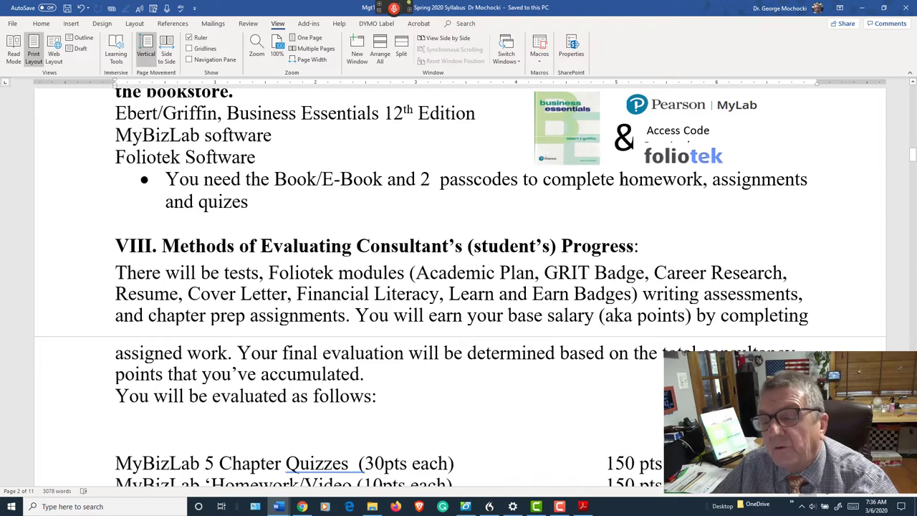
mouse_move(649, 150)
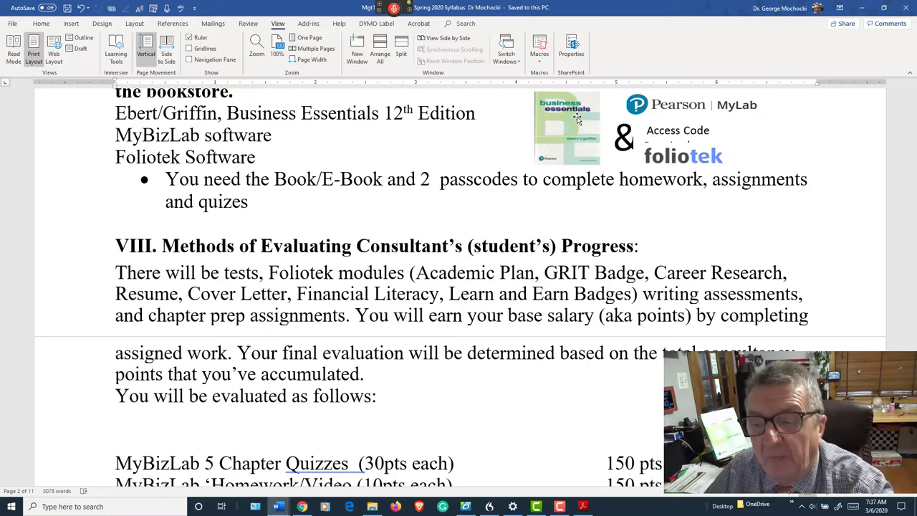
mouse_move(659, 153)
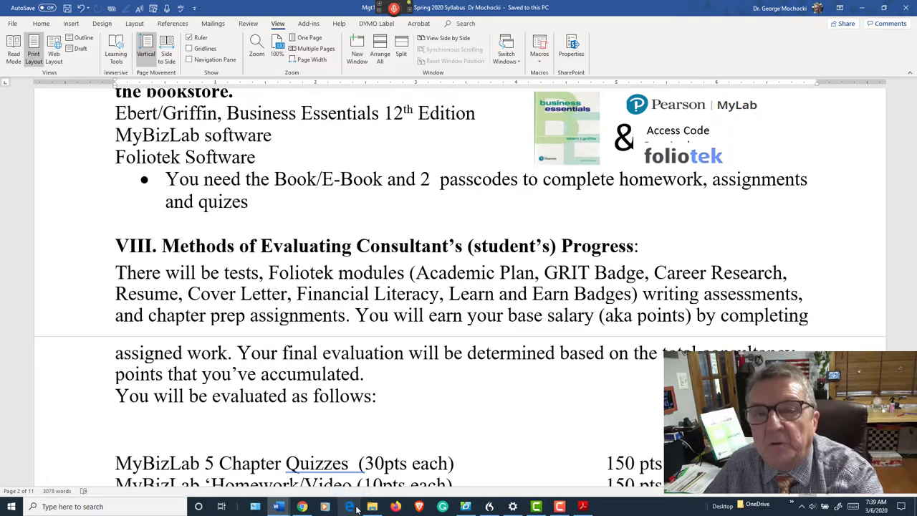
mouse_move(372, 507)
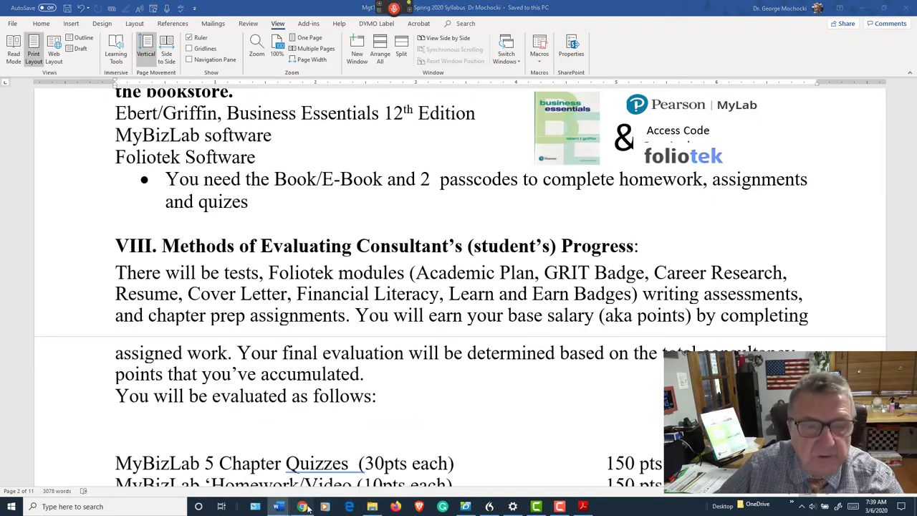
Step: Close the syllabus file tab and view the Syllabus and Resources learning objectives
click(302, 507)
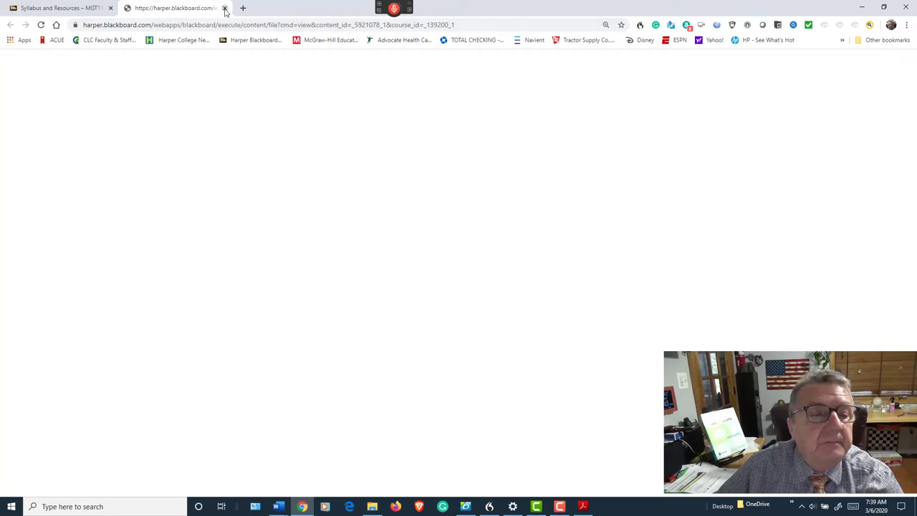
click(225, 8)
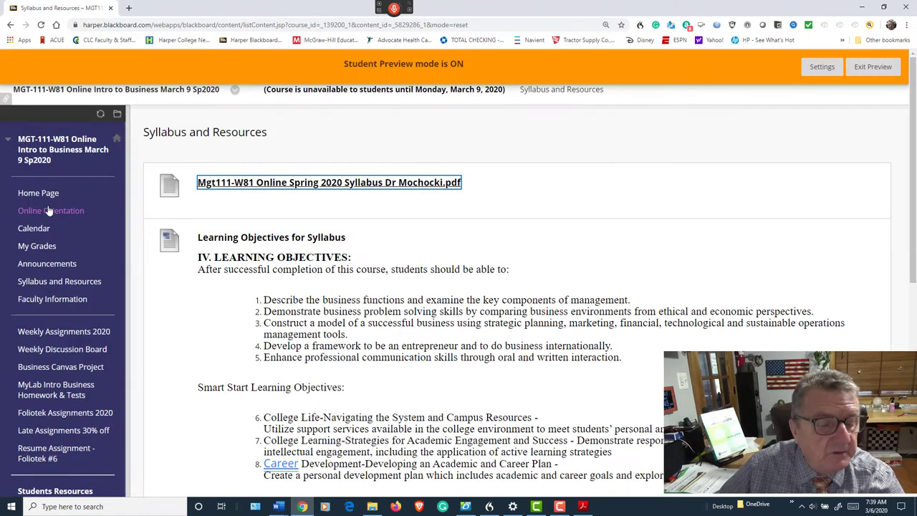
scroll(down, 3)
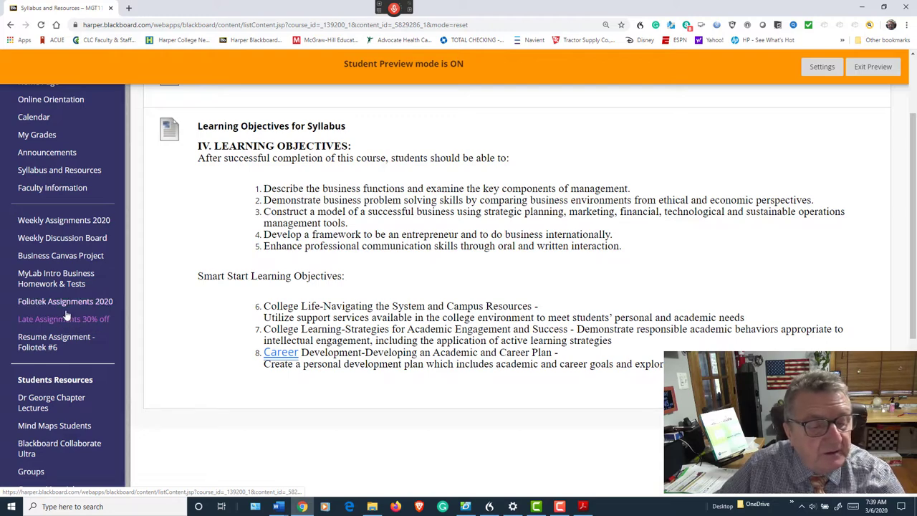
Step: Open Foliotek Assignments 2020 and review its school code, invite code and sign-up items
click(65, 301)
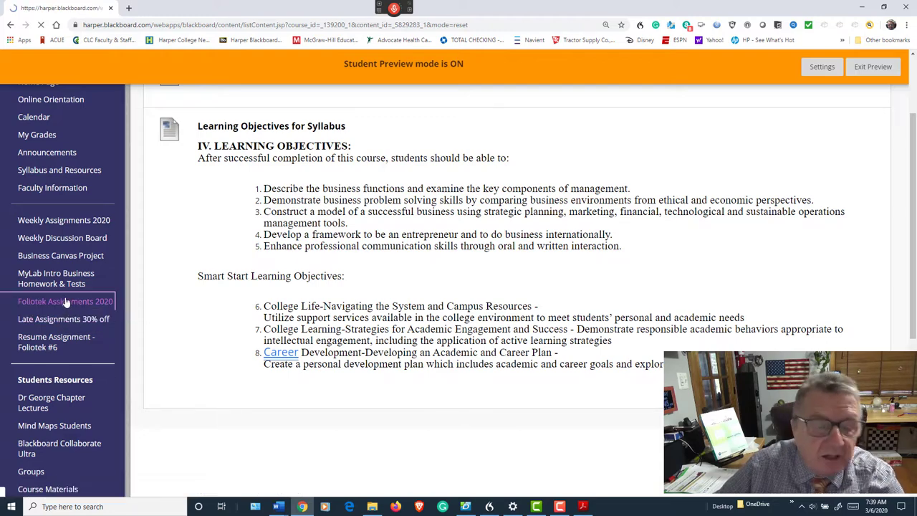
click(65, 301)
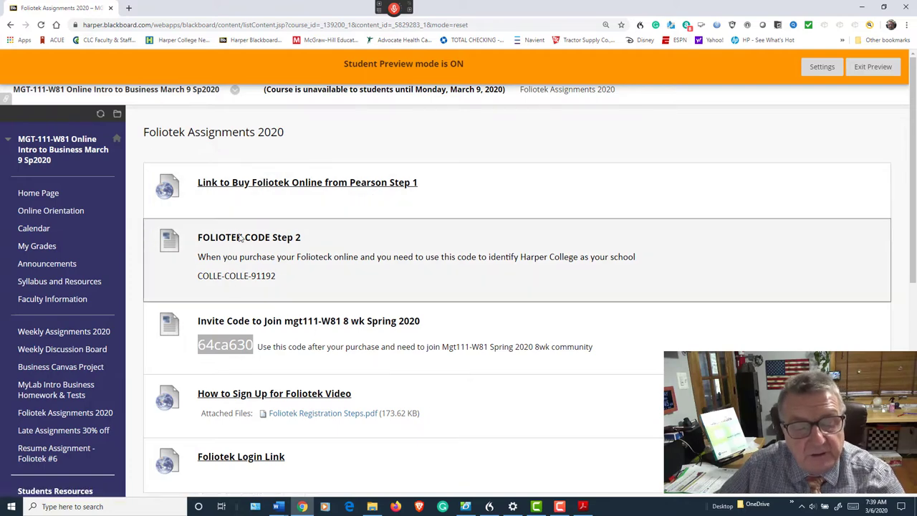
scroll(down, 3)
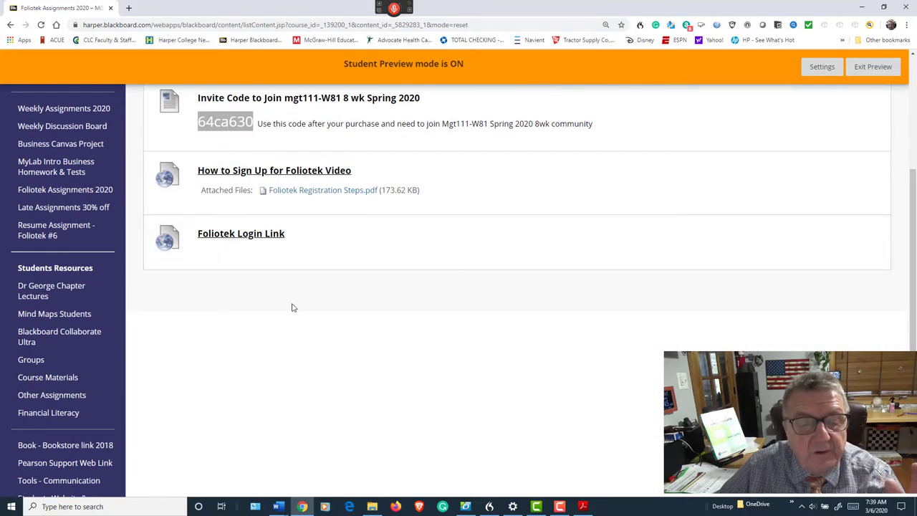
scroll(up, 3)
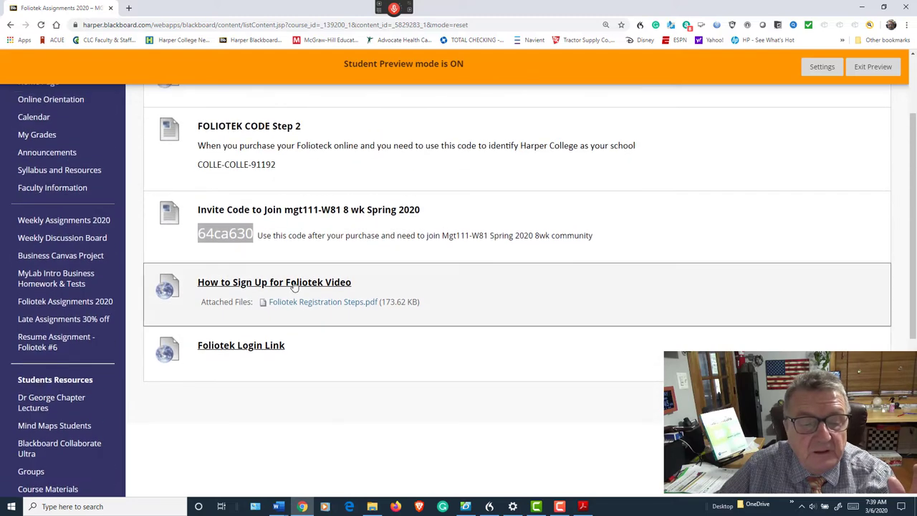
mouse_move(555, 246)
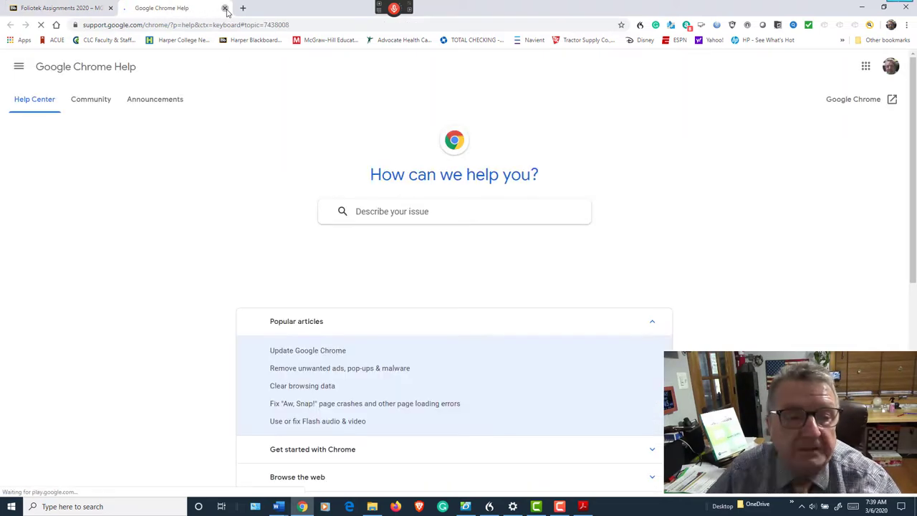
click(225, 8)
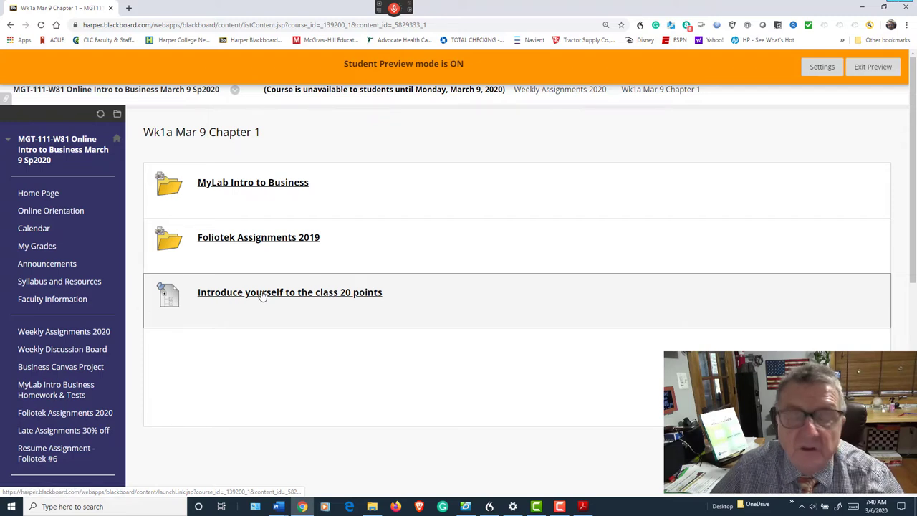
mouse_move(233, 301)
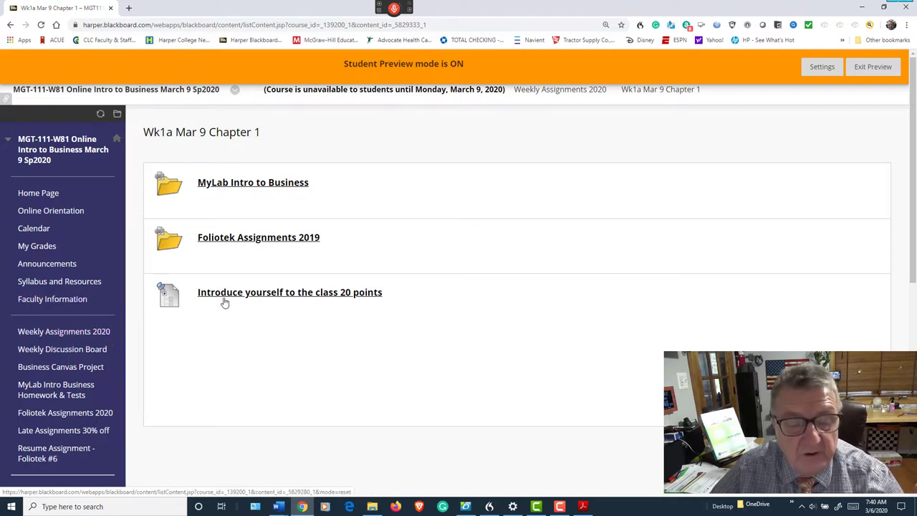
Step: Open the 'Introduce yourself to the class 20 points' discussion forum
click(289, 292)
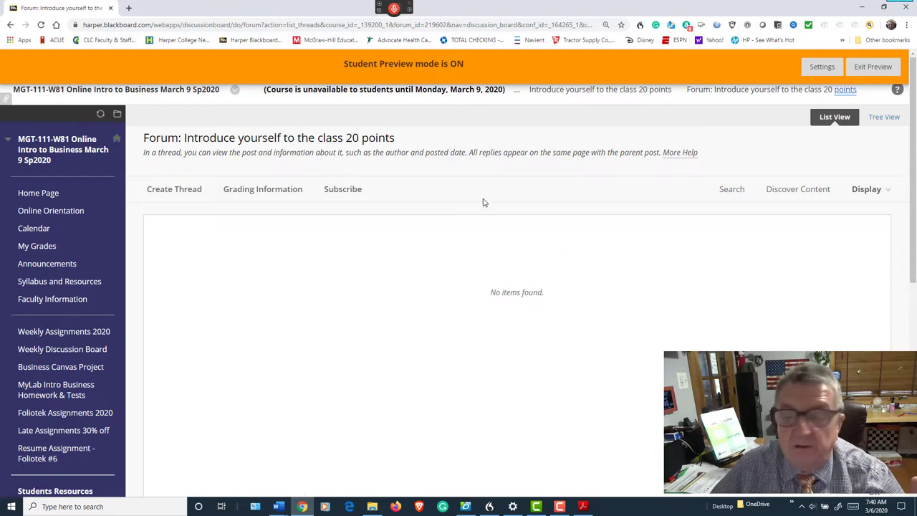
mouse_move(226, 160)
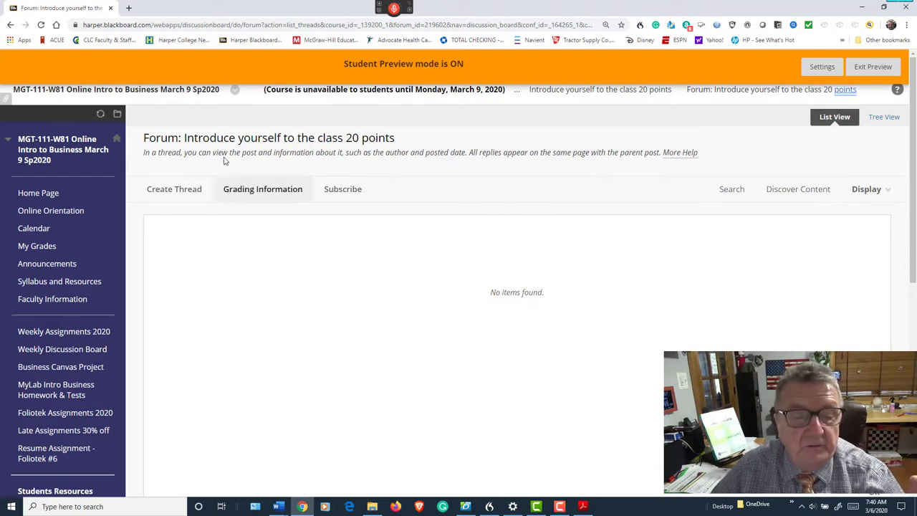
Step: Bring up the Create Thread form with empty Subject and Message fields
click(174, 189)
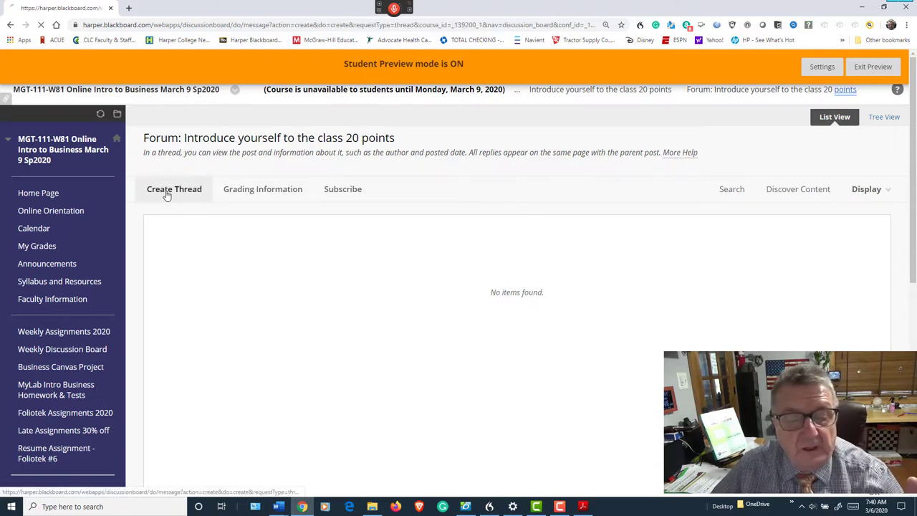
click(174, 188)
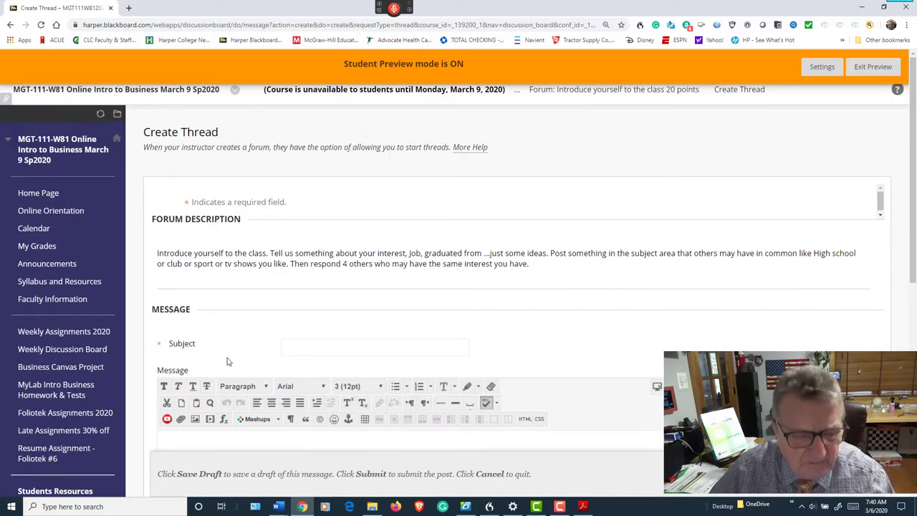
mouse_move(209, 357)
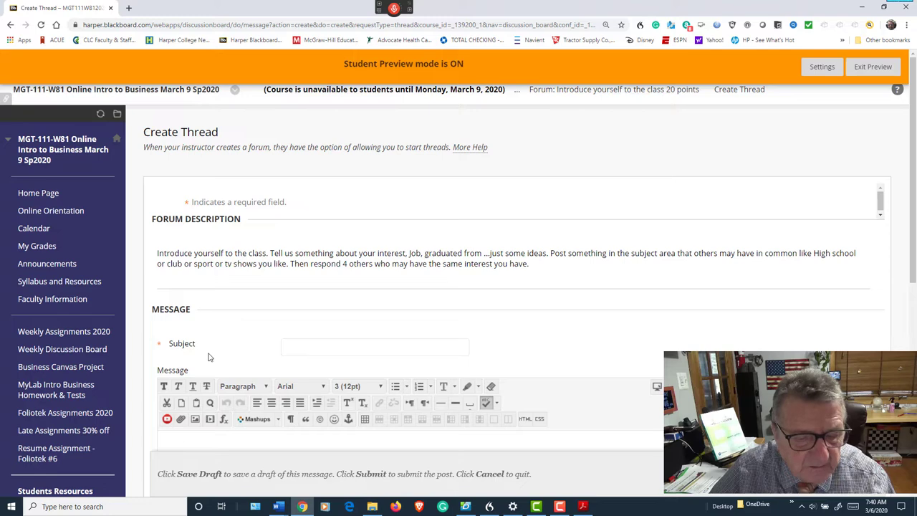
mouse_move(193, 327)
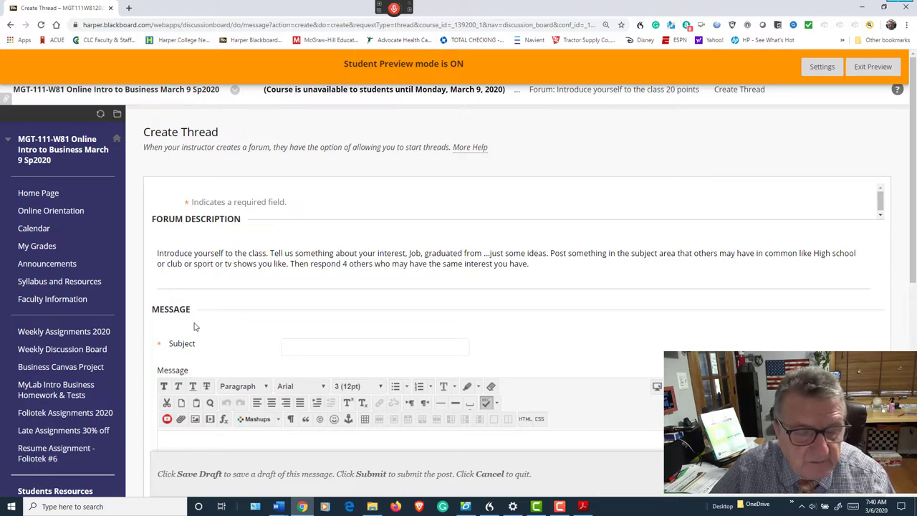
scroll(down, 3)
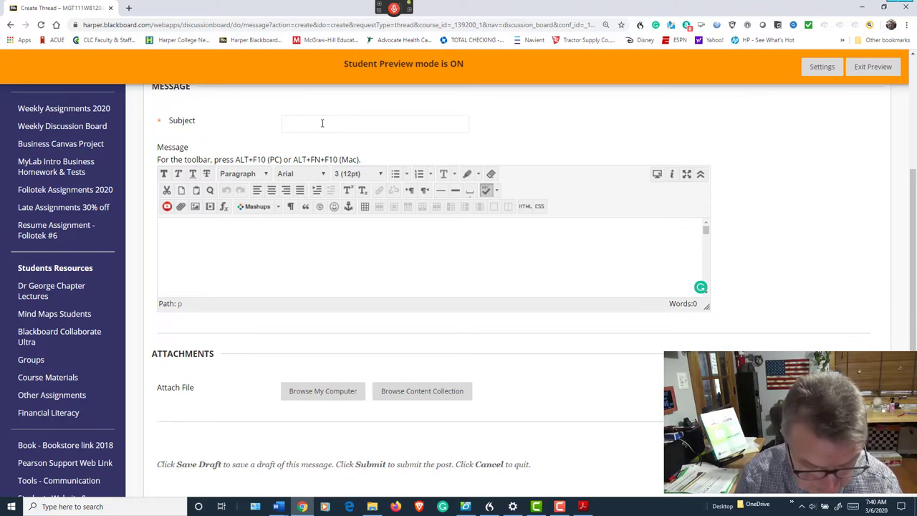
Step: Enter the thread subject 'Im George from Chicago'
text(IFm)
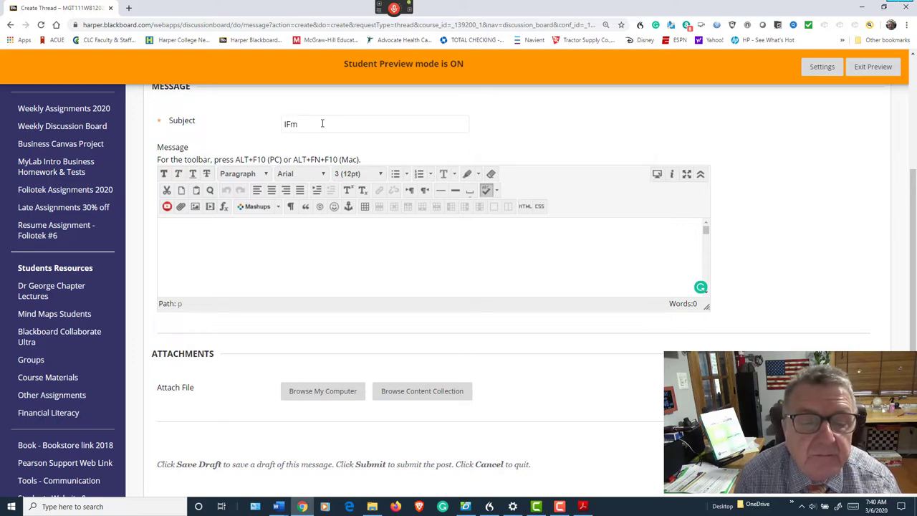
text(Im Geor)
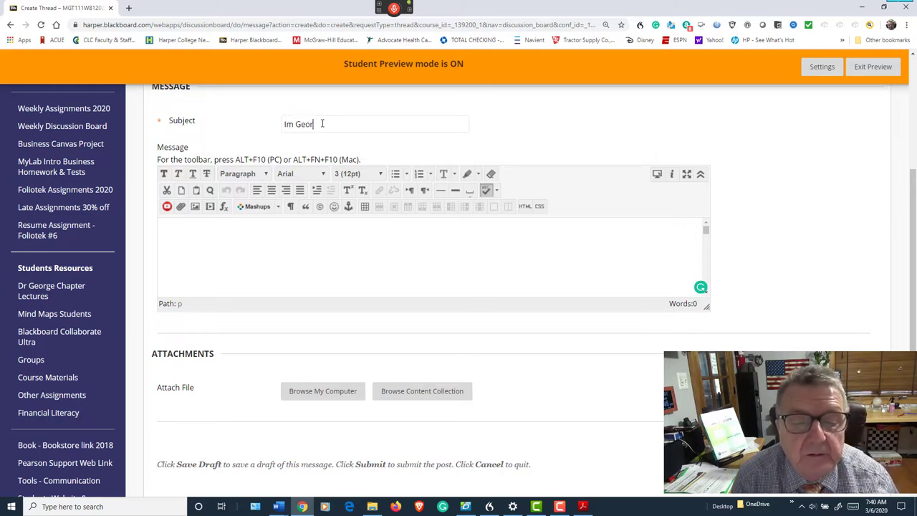
text(ge f)
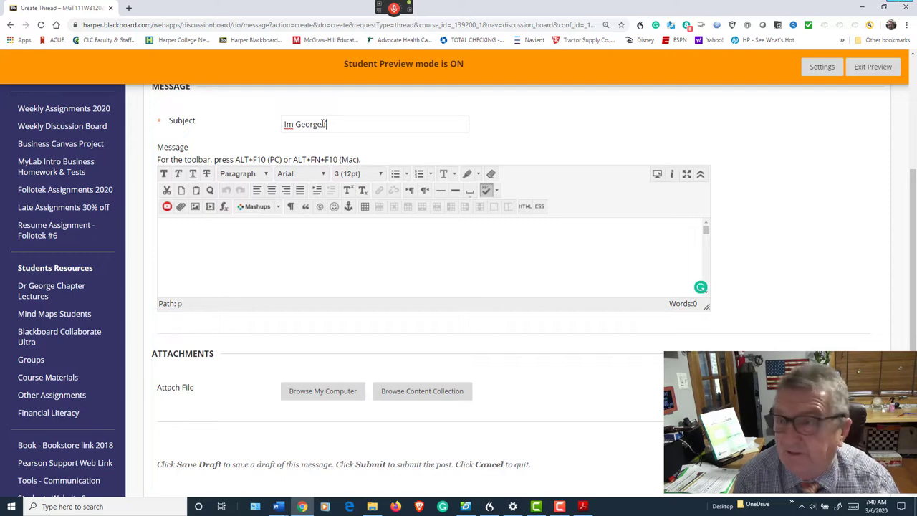
text(from)
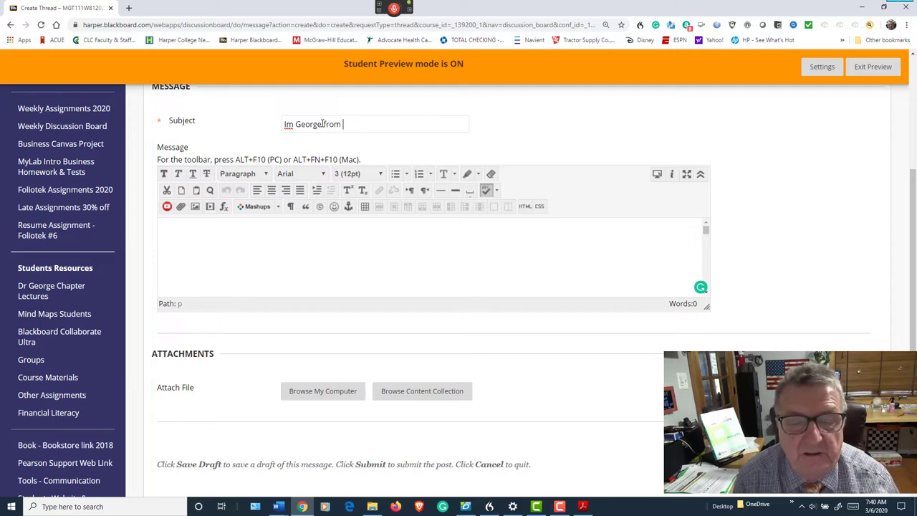
text(Chicago)
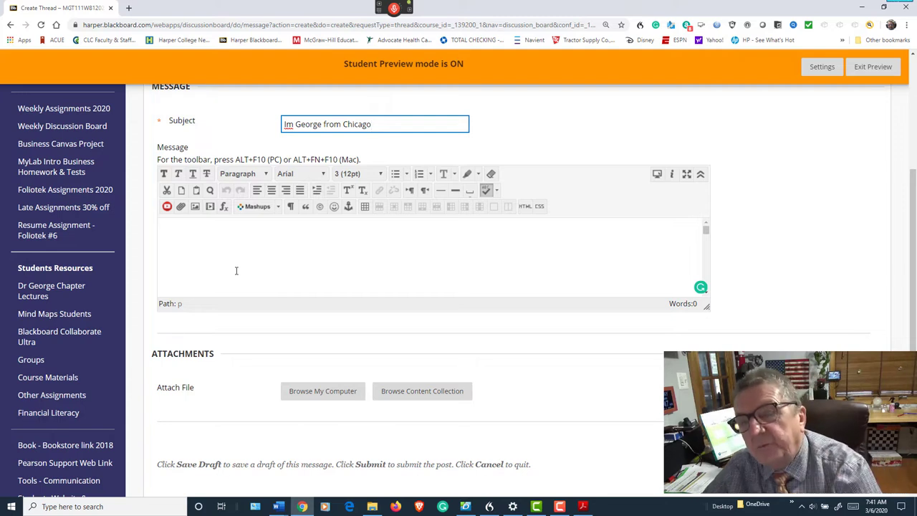
mouse_move(312, 319)
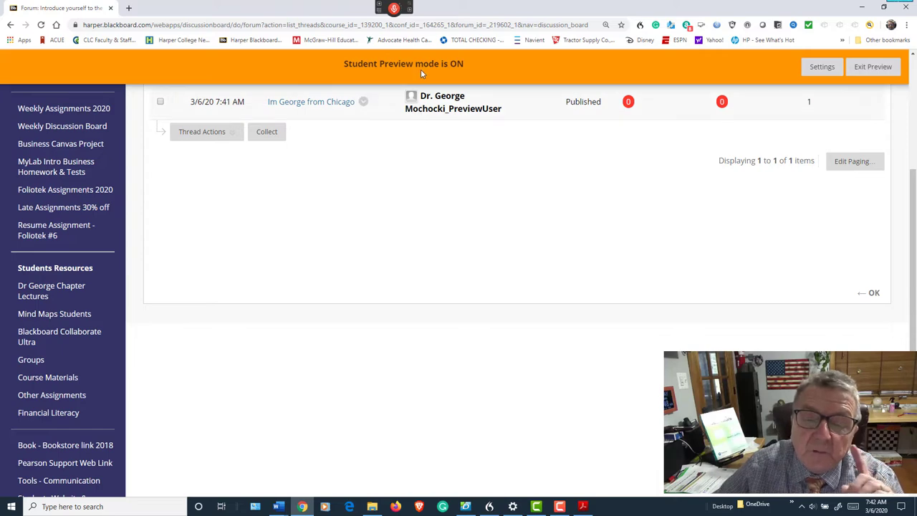
mouse_move(442, 101)
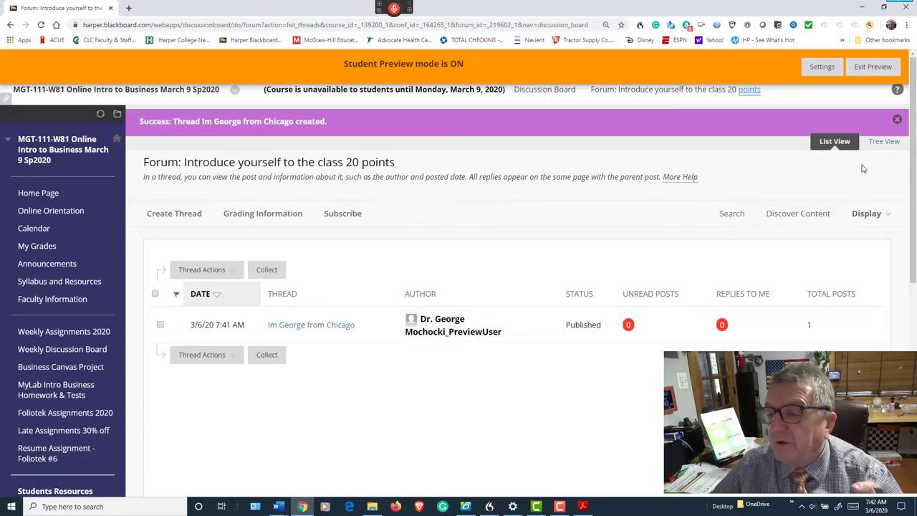
Step: Exit student preview and confirm, returning to the instructor course view
click(873, 66)
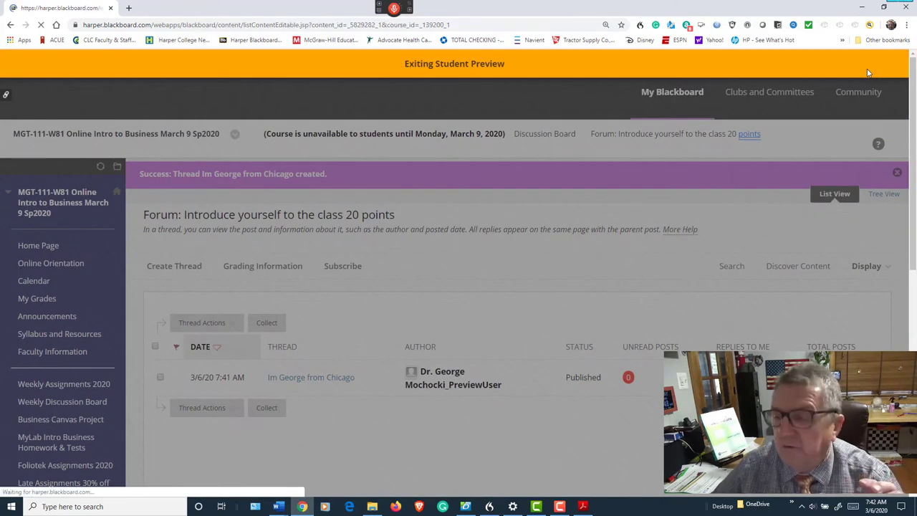
click(55, 442)
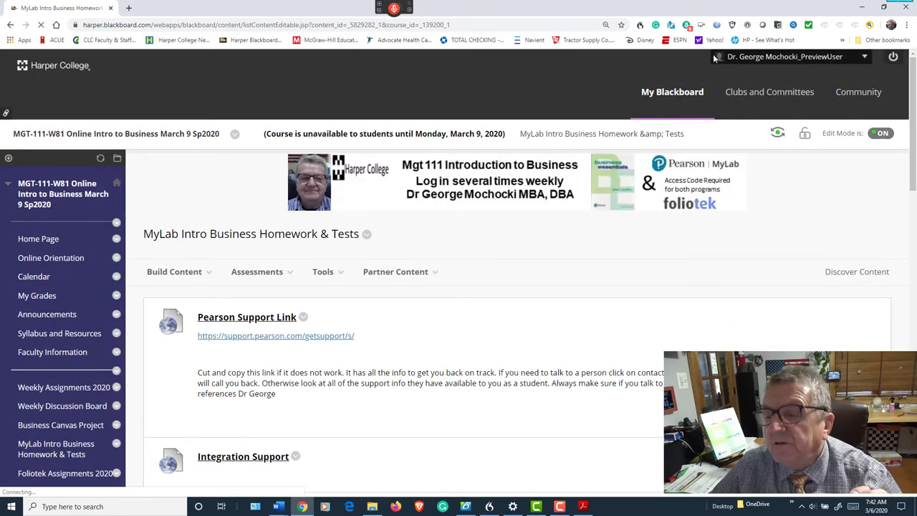